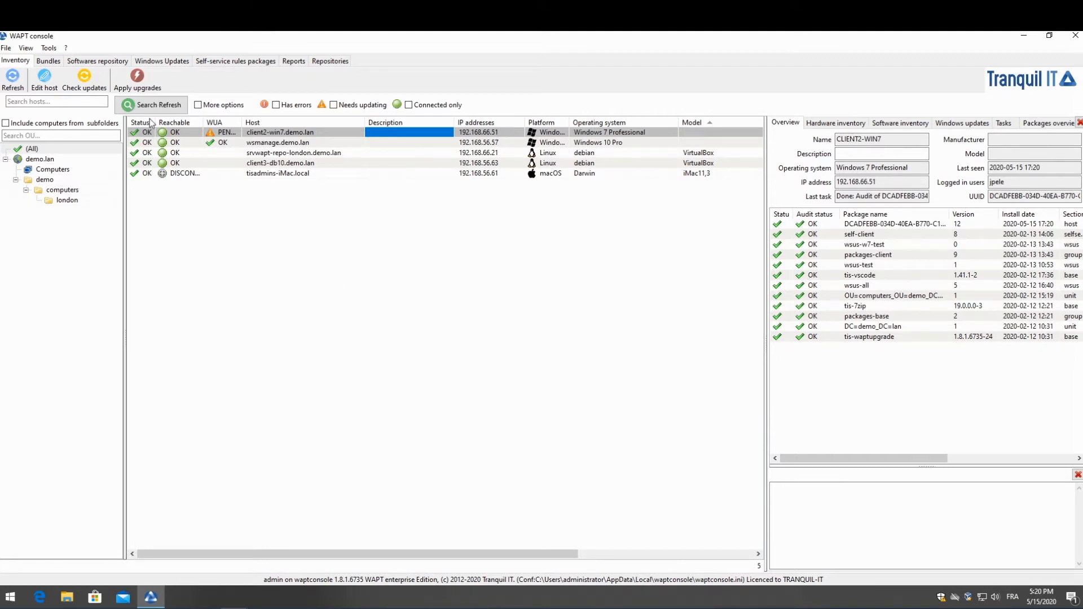
mouse_move(49, 47)
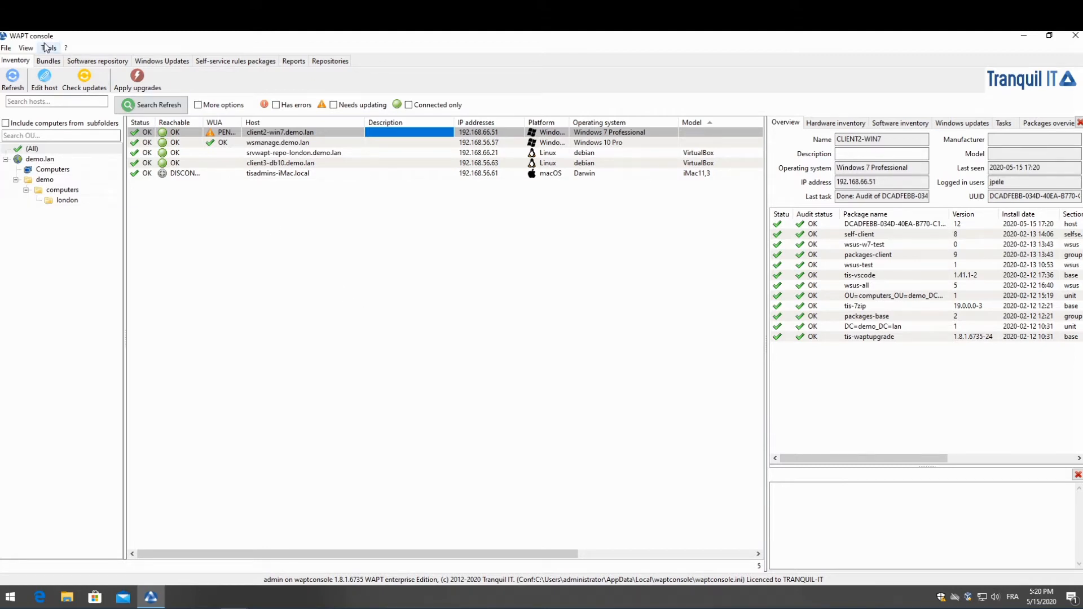
Step: Create a package template from veyon-4.3.5.0-win64-setup in Downloads, named demo-veyon with /S silent flags
click(49, 47)
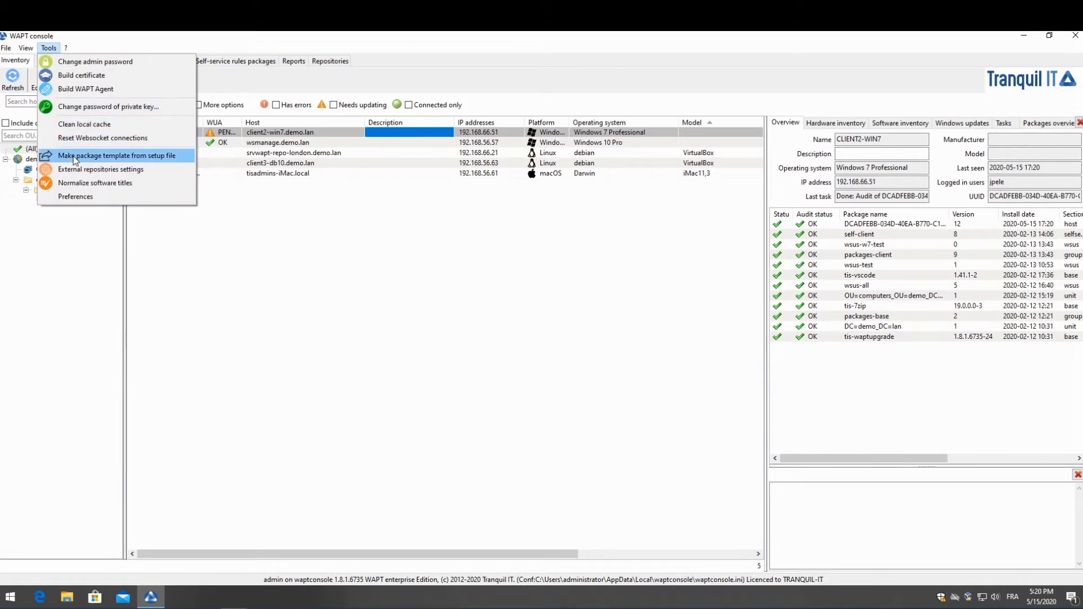
click(118, 154)
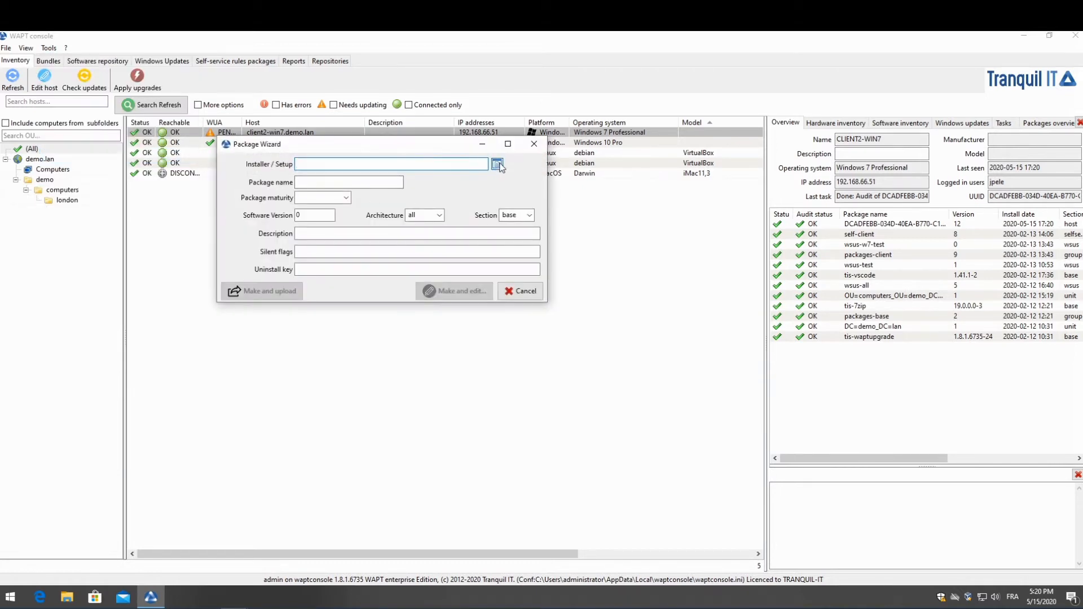
click(498, 163)
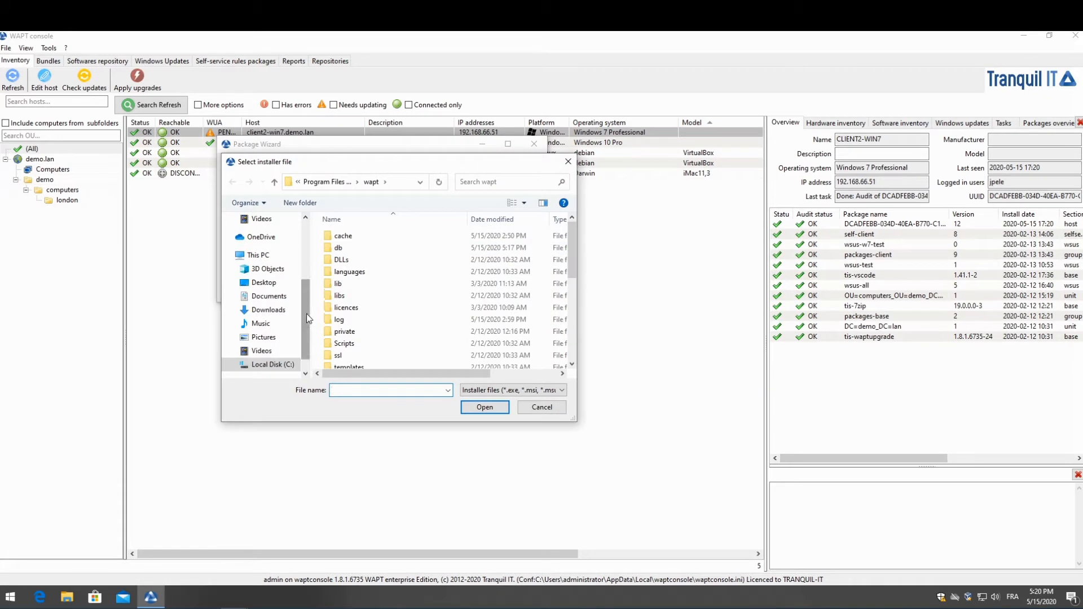
click(268, 255)
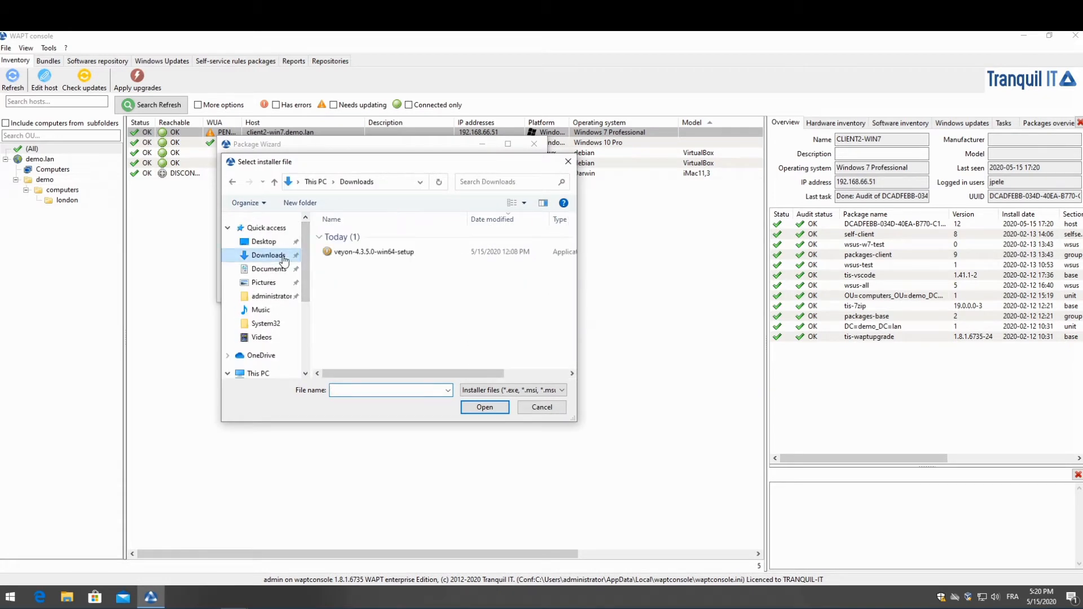
click(373, 251)
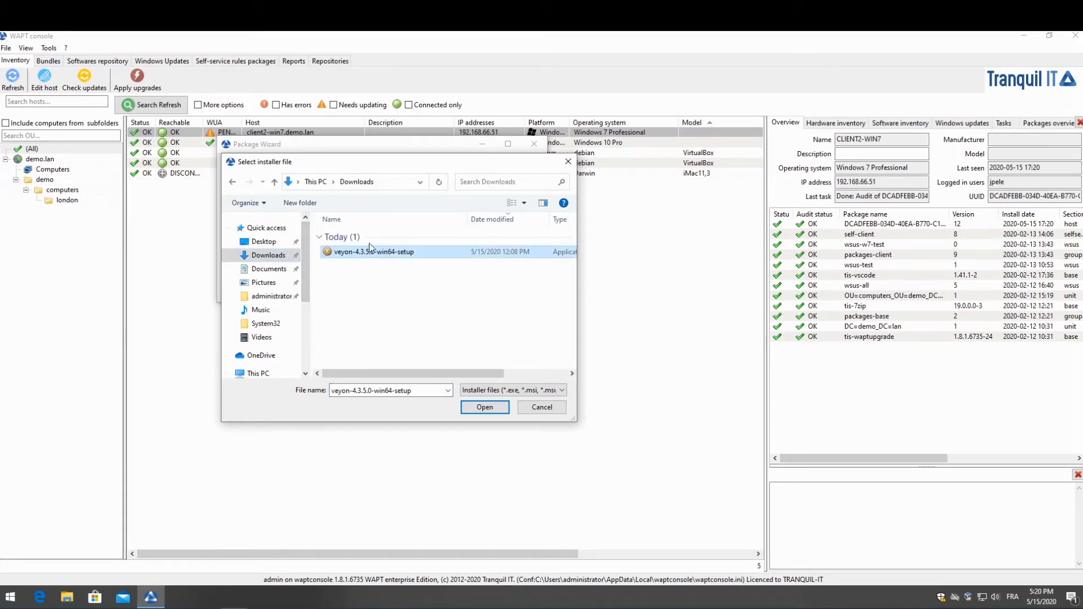
click(484, 407)
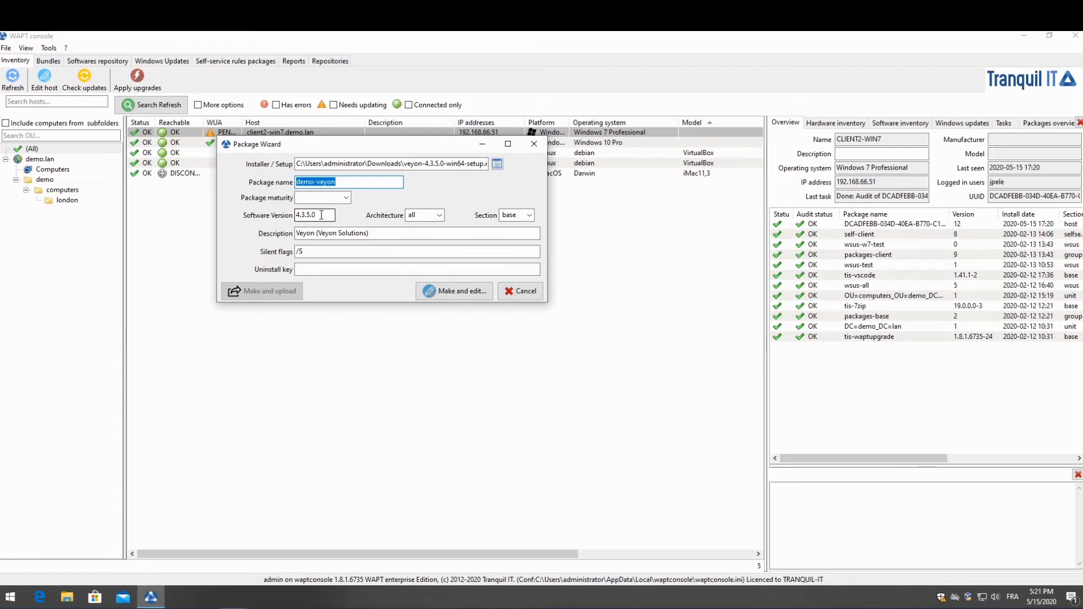
click(414, 251)
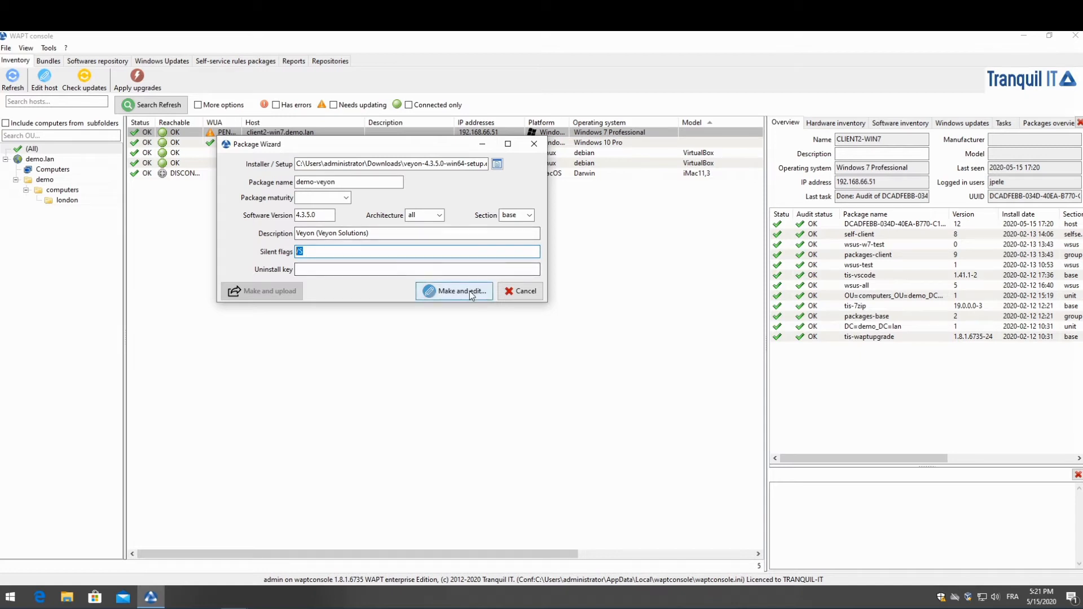
Step: Generate demo-veyon in PyScripter and review its control file and silent /S setup.py
click(454, 291)
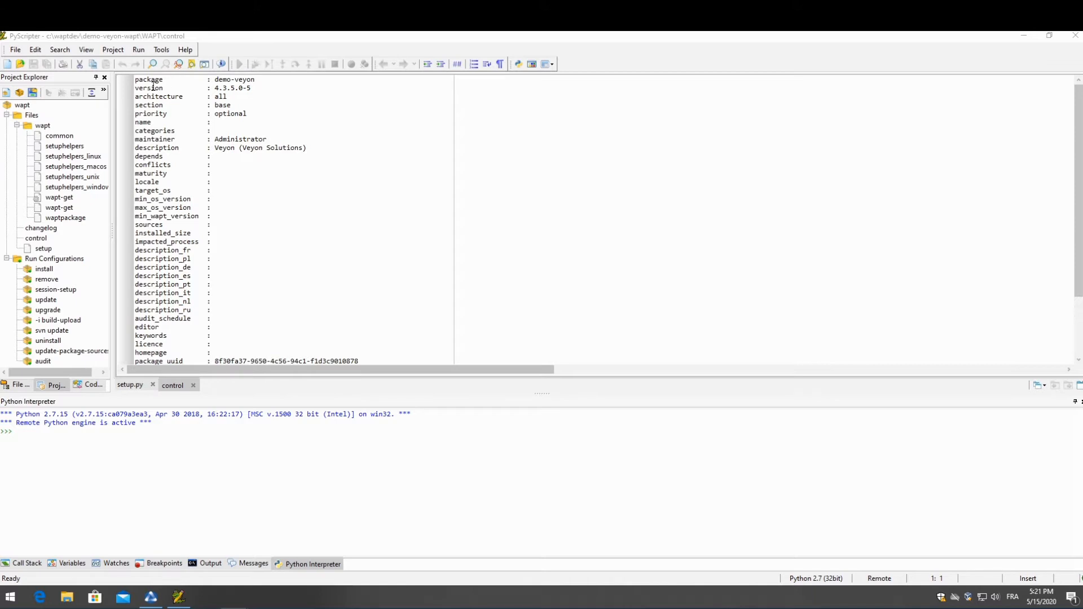
click(187, 330)
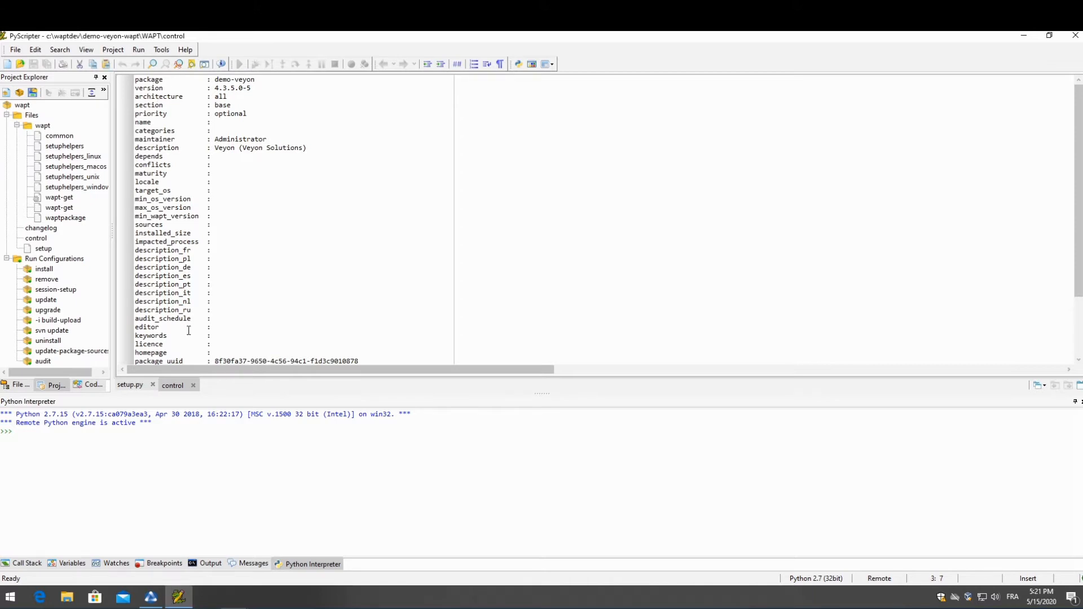
click(130, 385)
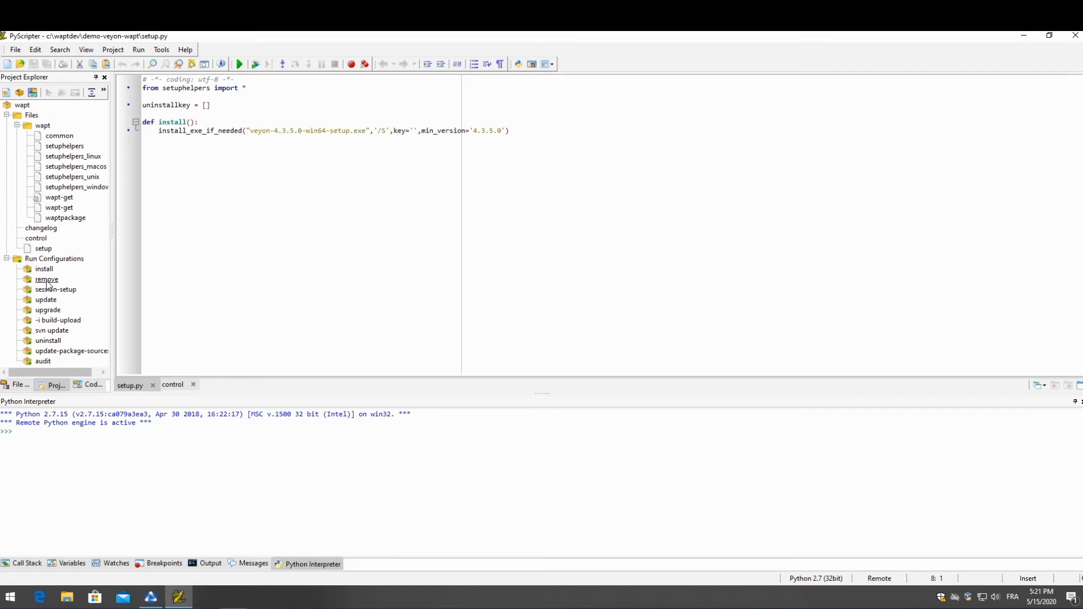
click(142, 138)
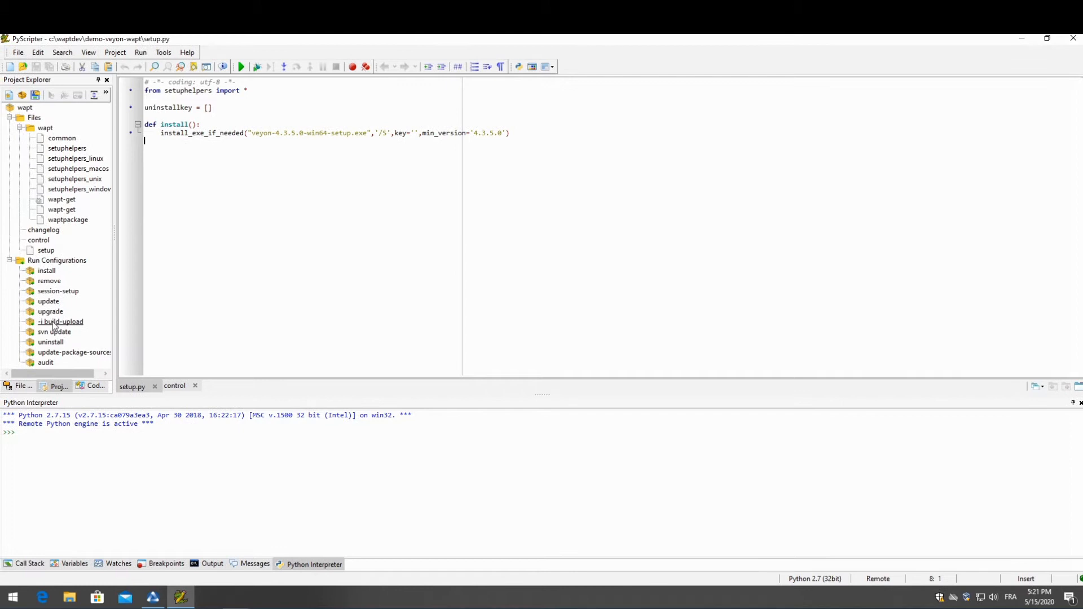
Step: Run the install configuration to install demo-veyon 4.3.5.0-5 locally and check the interpreter output
click(46, 270)
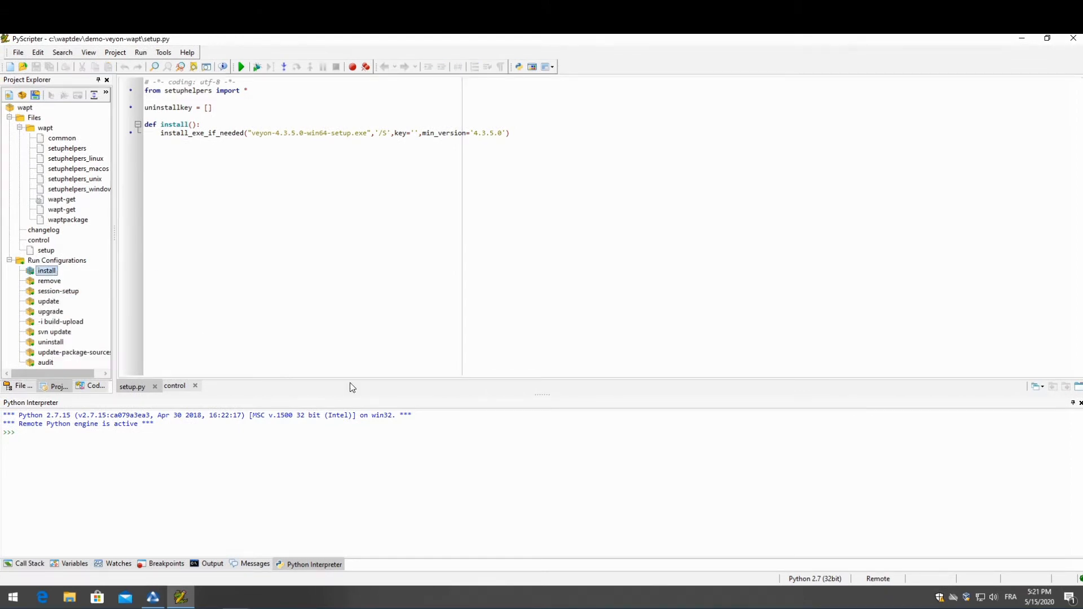
click(241, 67)
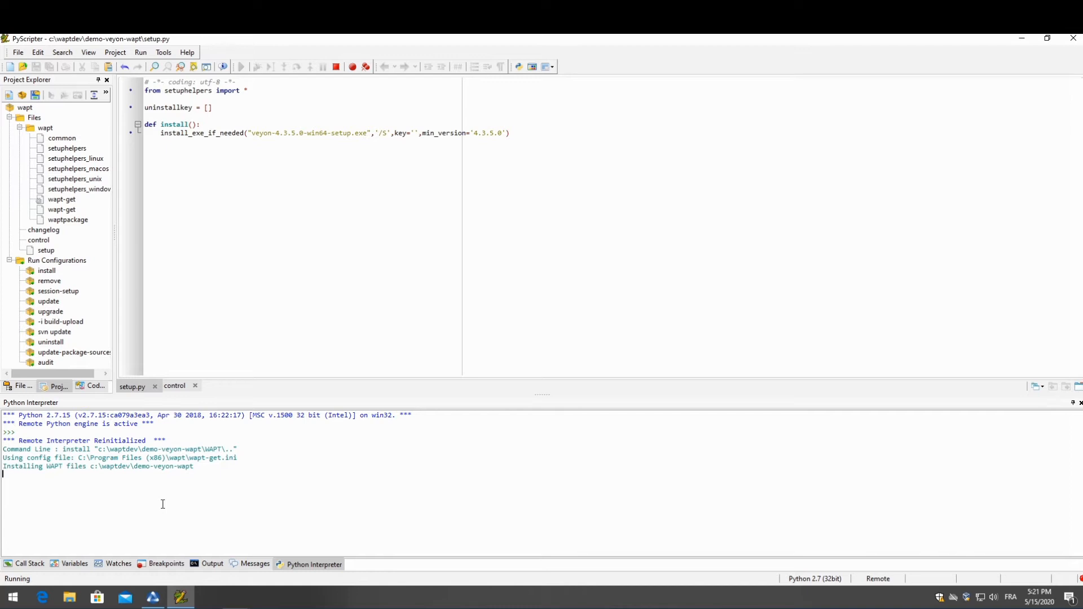
mouse_move(165, 504)
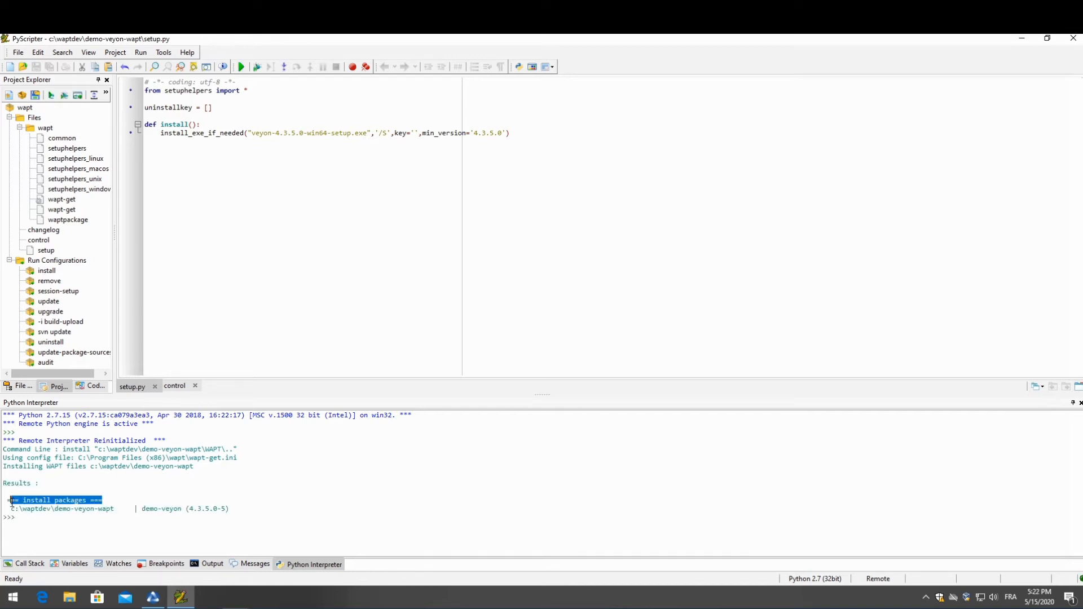
click(105, 495)
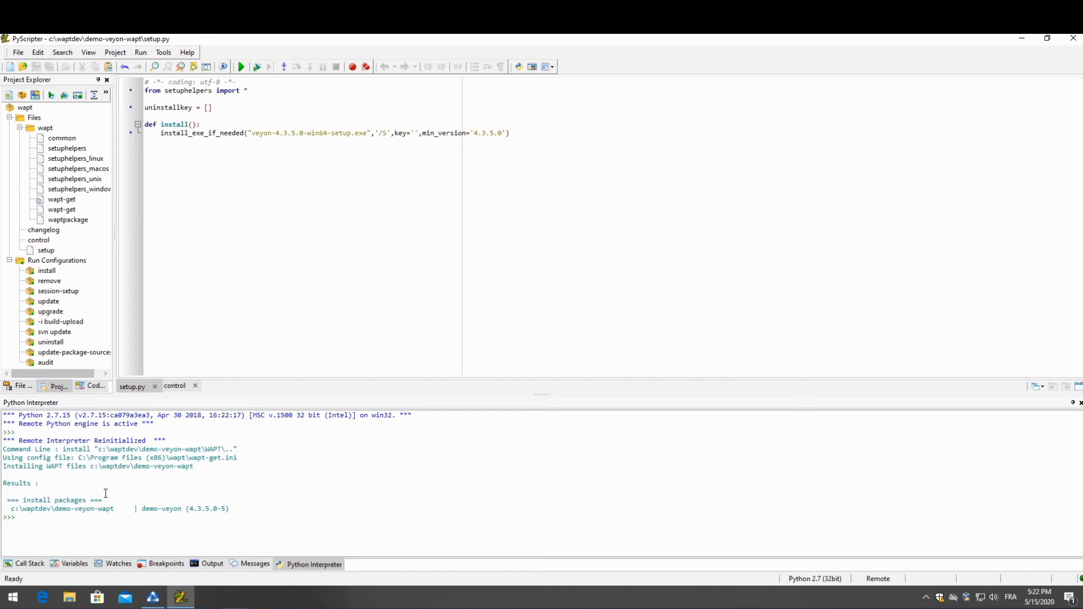
click(12, 596)
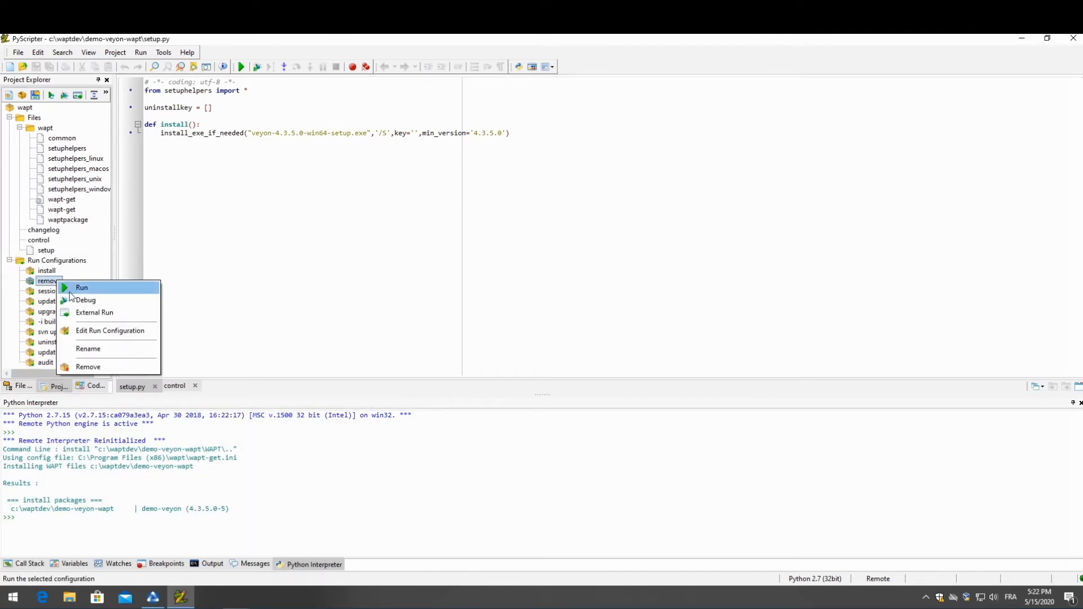
Step: Run the remove configuration to uninstall demo-veyon, then place the cursor inside key=''
click(82, 288)
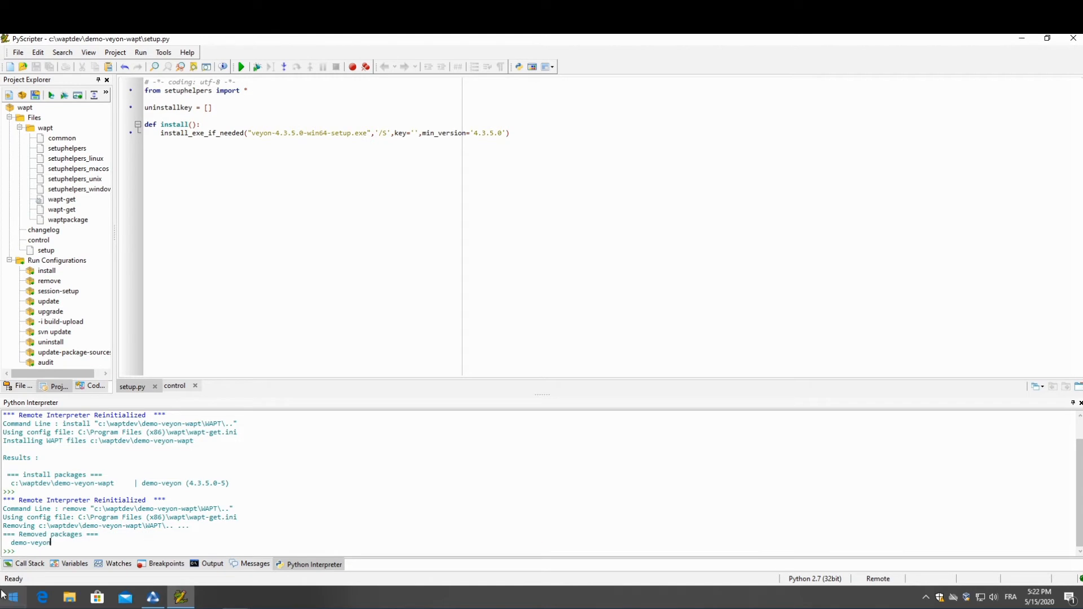
click(11, 597)
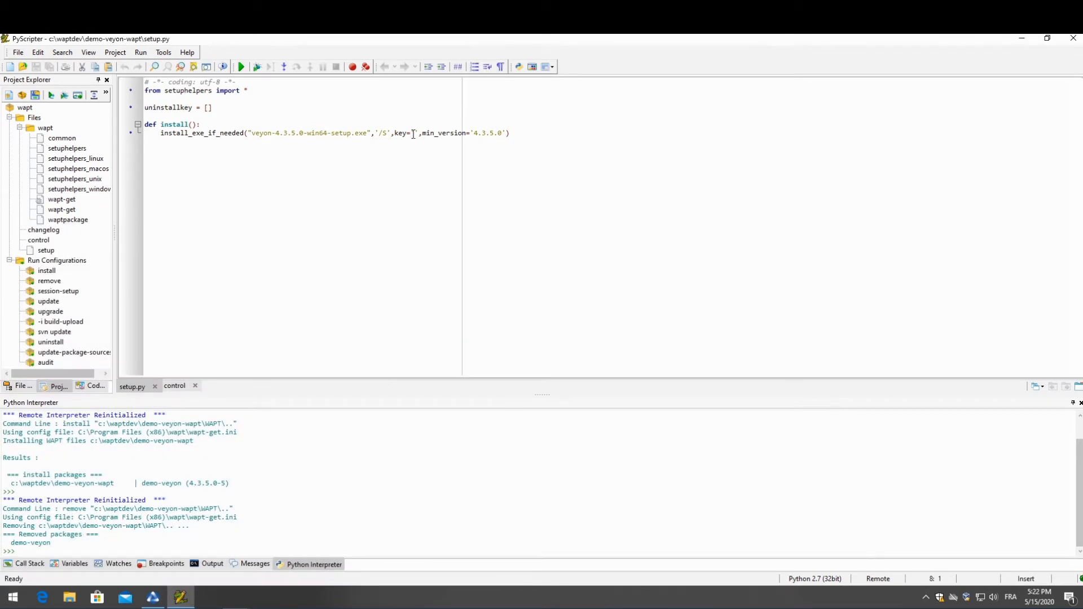
click(412, 133)
text(wapt-get list)
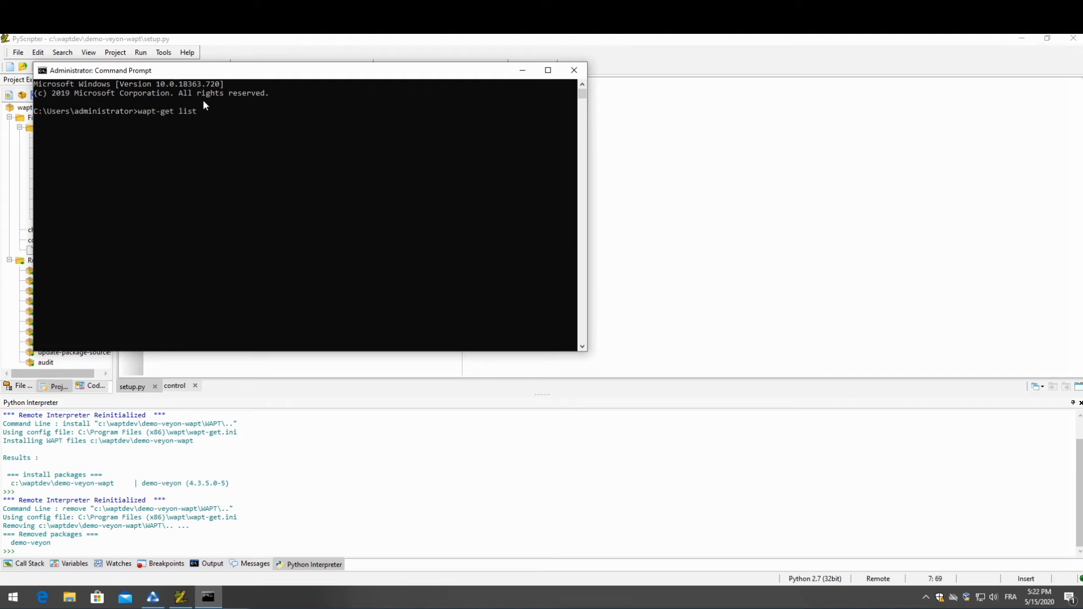
Step: Run wapt-get list-registry to find Veyon 4.3.5.0's uninstall key, Veyon
text(-registry)
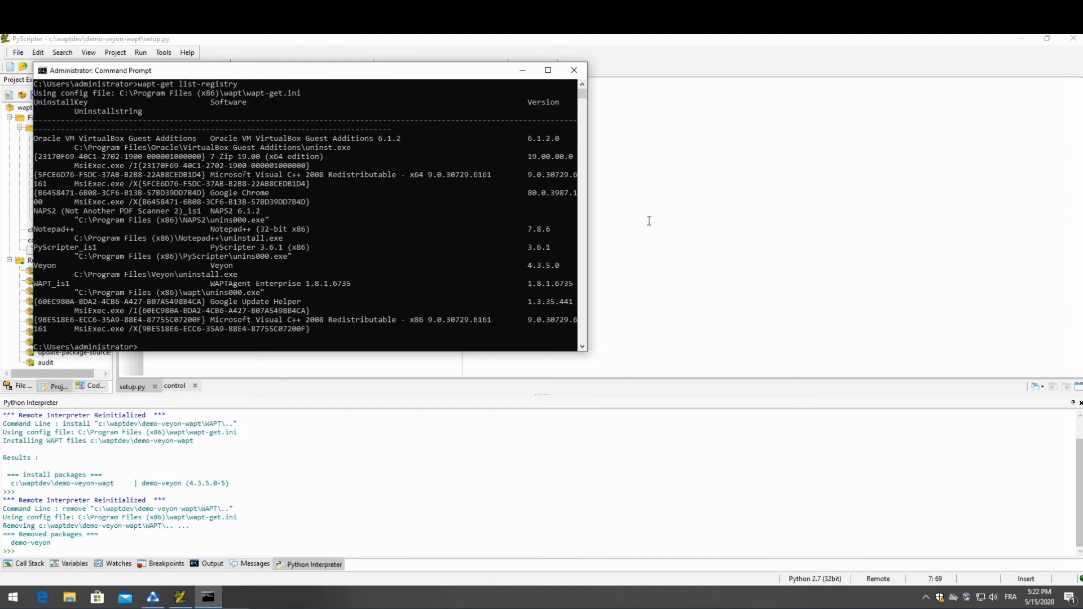
click(573, 70)
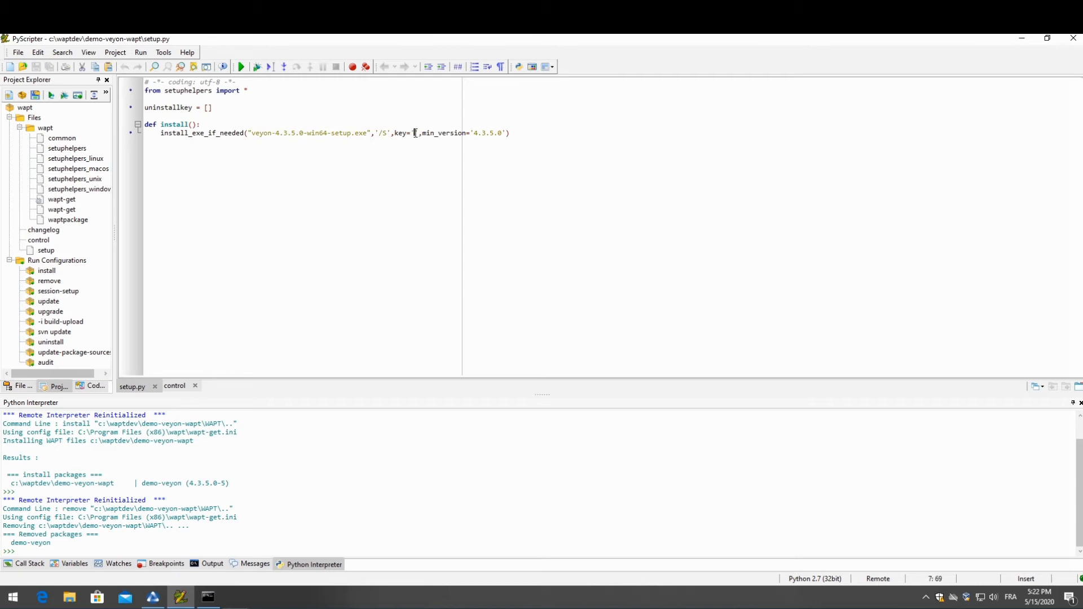
Step: Set key='Veyon' in setup.py and rerun the install, which skips the already-installed Veyon
text(Veyon)
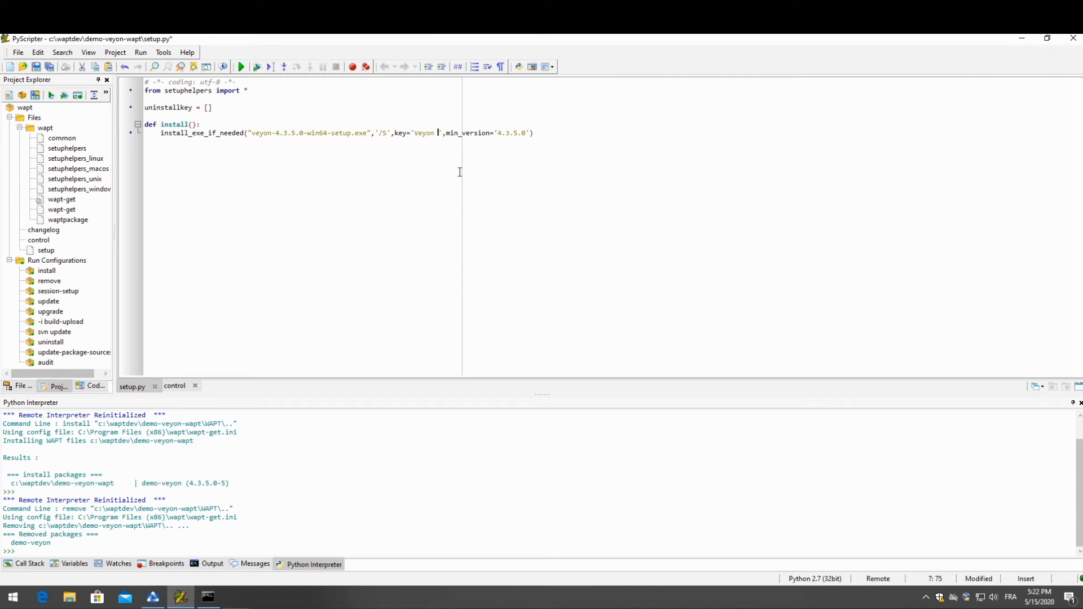
key(Backspace)
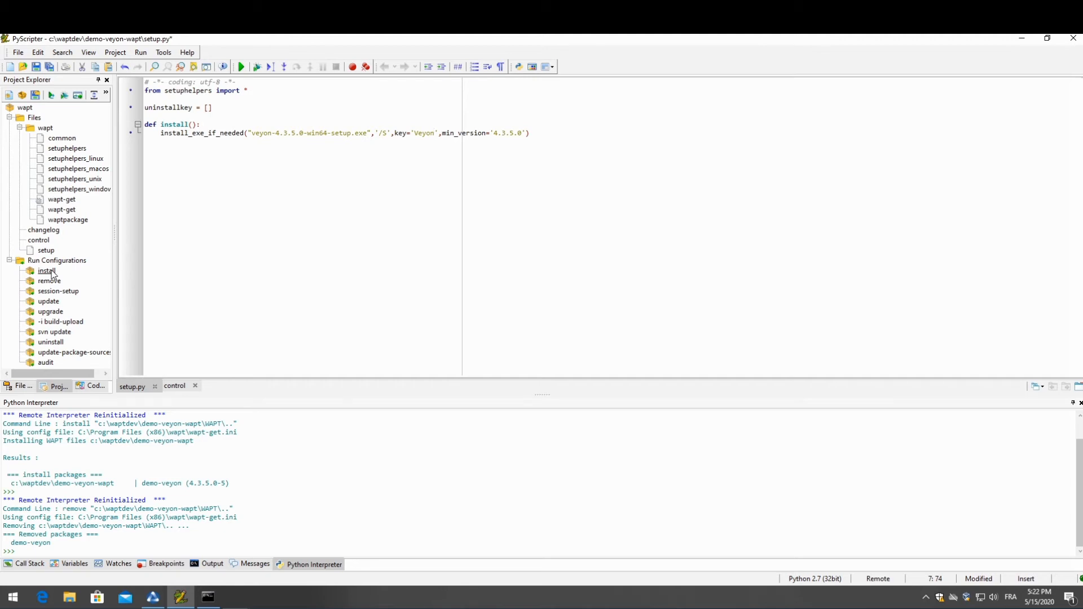
click(46, 270)
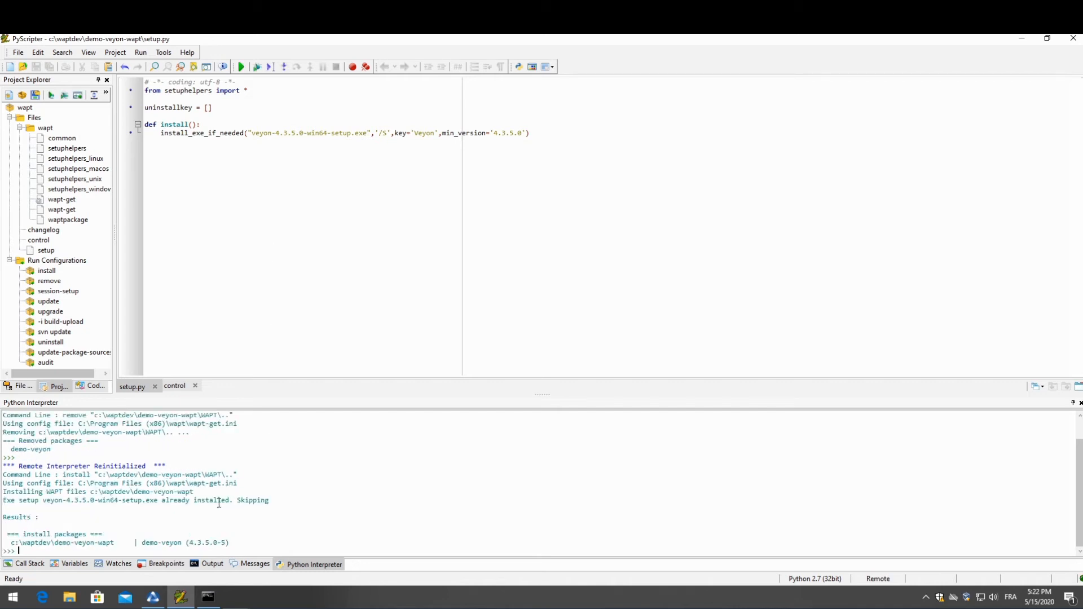
drag(158, 500, 270, 501)
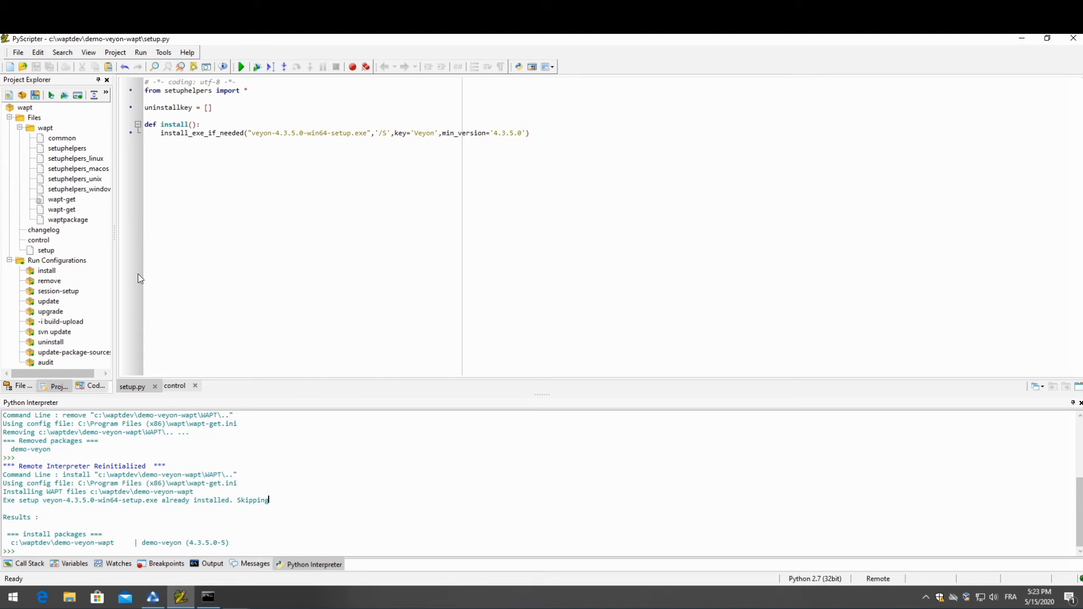
Step: Run the remove configuration again and confirm the output reports demo-veyon removed
right_click(49, 280)
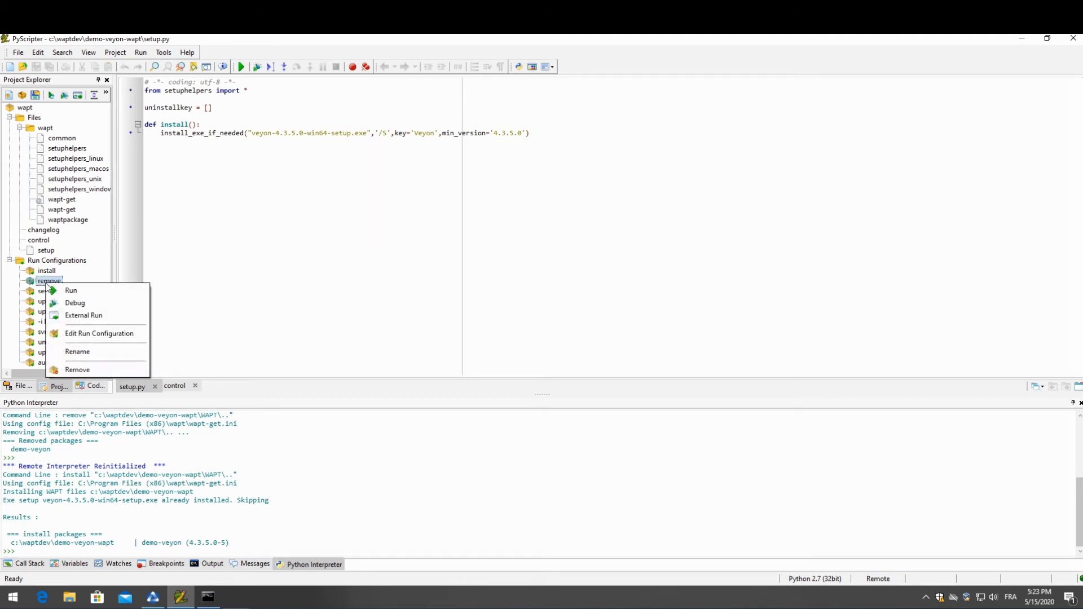
click(70, 289)
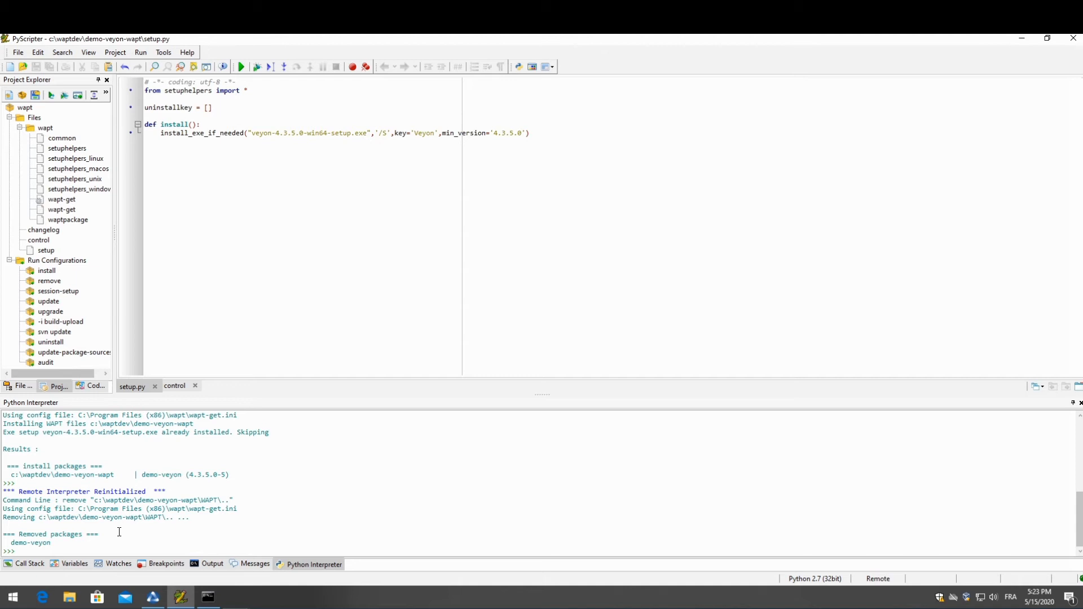
click(12, 596)
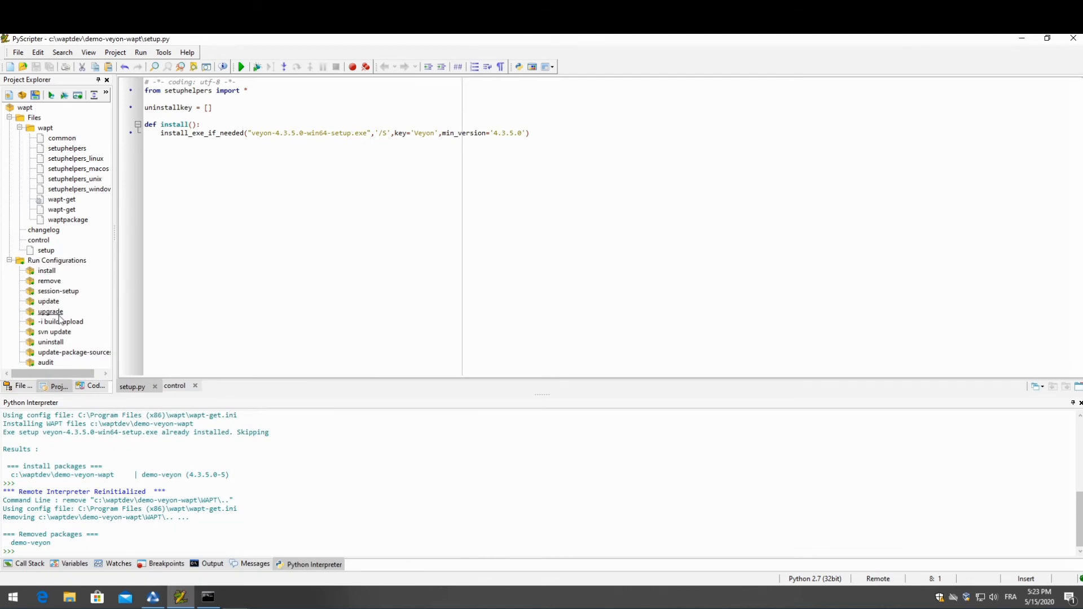
Step: Run the build-upload configuration with admin credentials to sign and upload demo-veyon_4.3.5.0-6.wapt
right_click(61, 321)
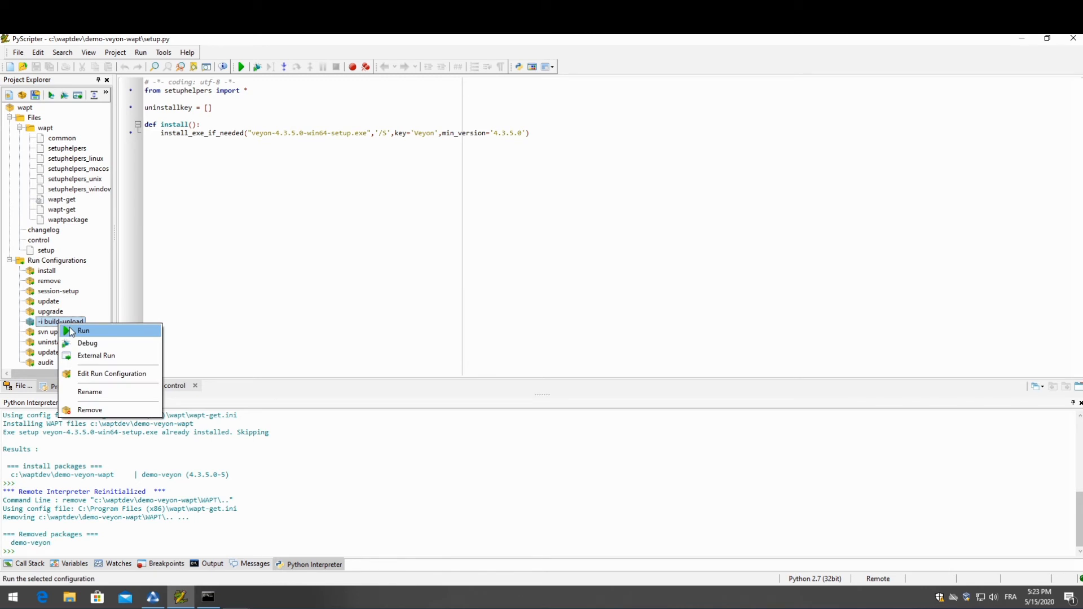
click(82, 330)
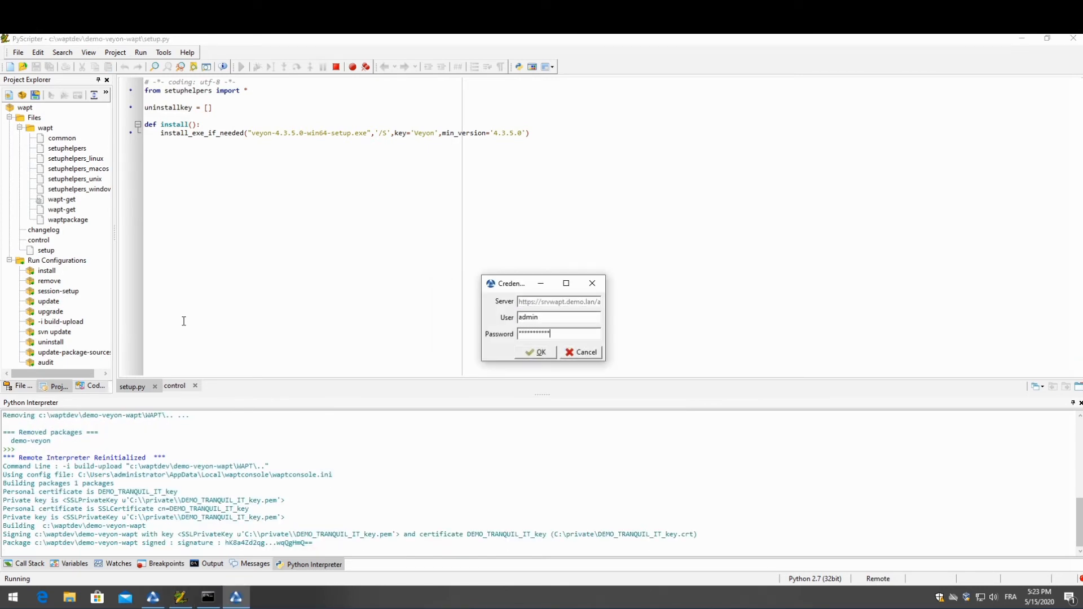
click(537, 352)
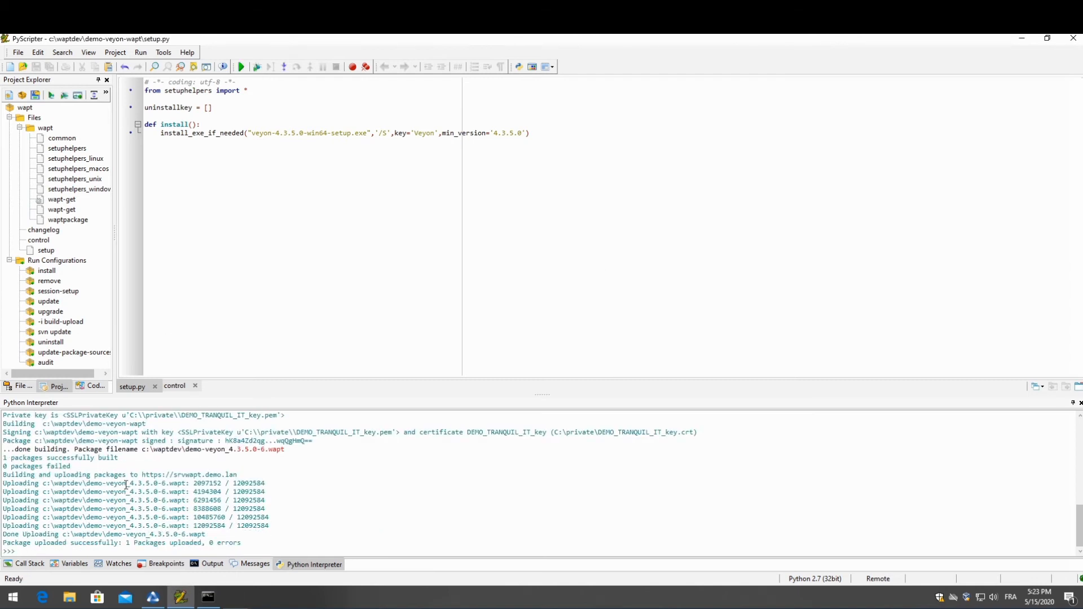
double_click(92, 542)
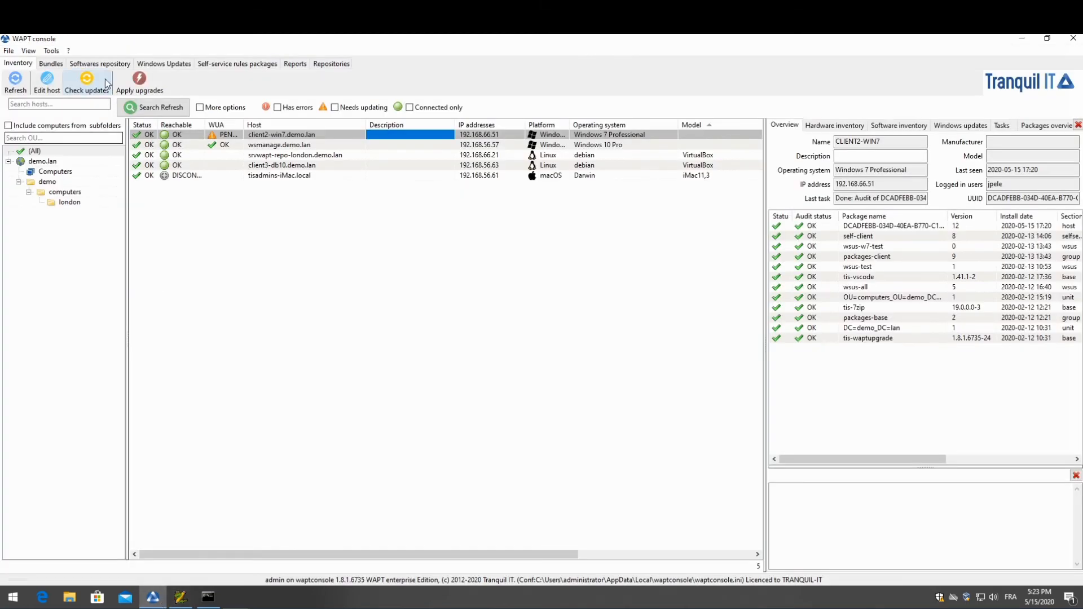
Step: Refresh the Softwares repository list, search 'veyon' and select demo-veyon 4.3.5.0-6
click(100, 62)
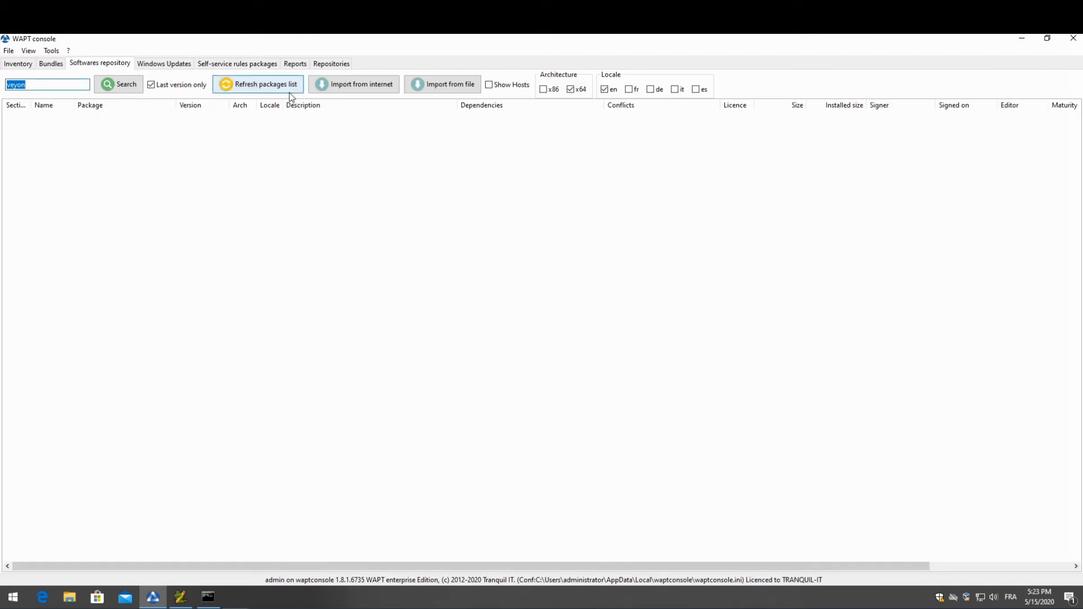
click(259, 83)
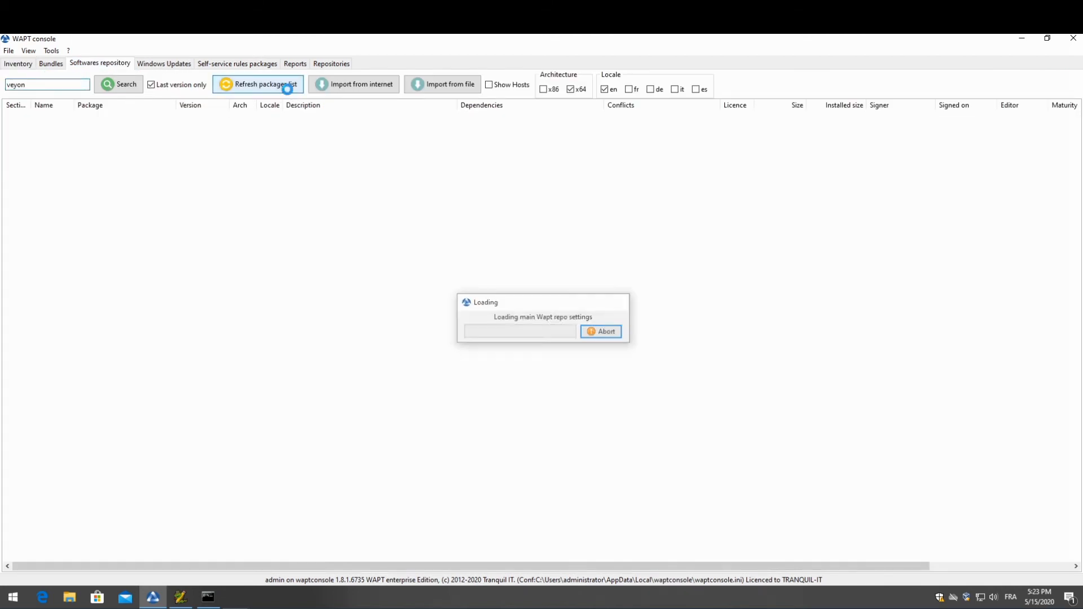
click(258, 84)
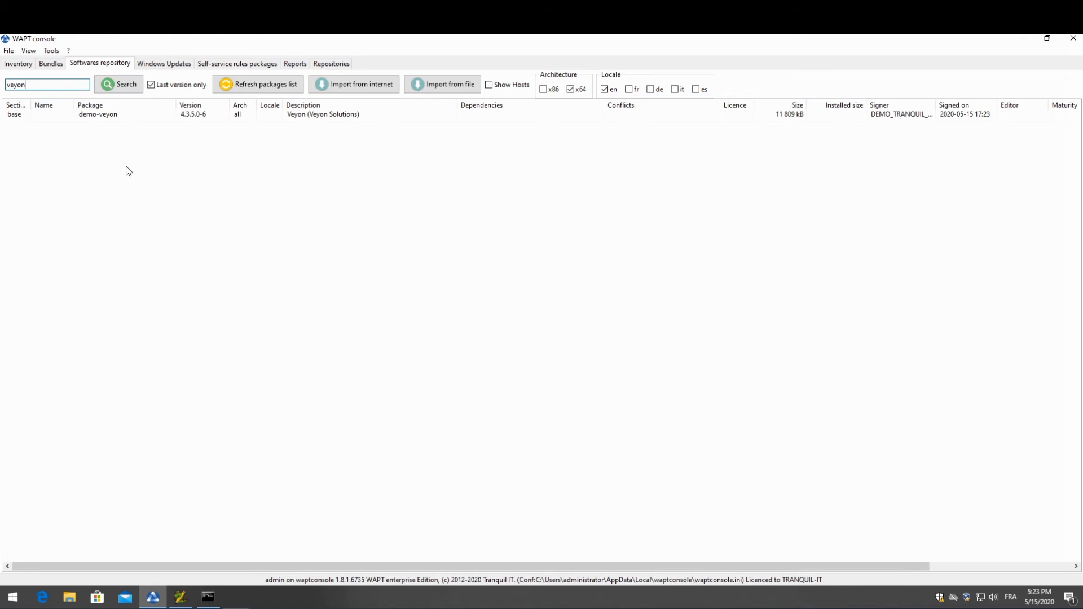
click(124, 114)
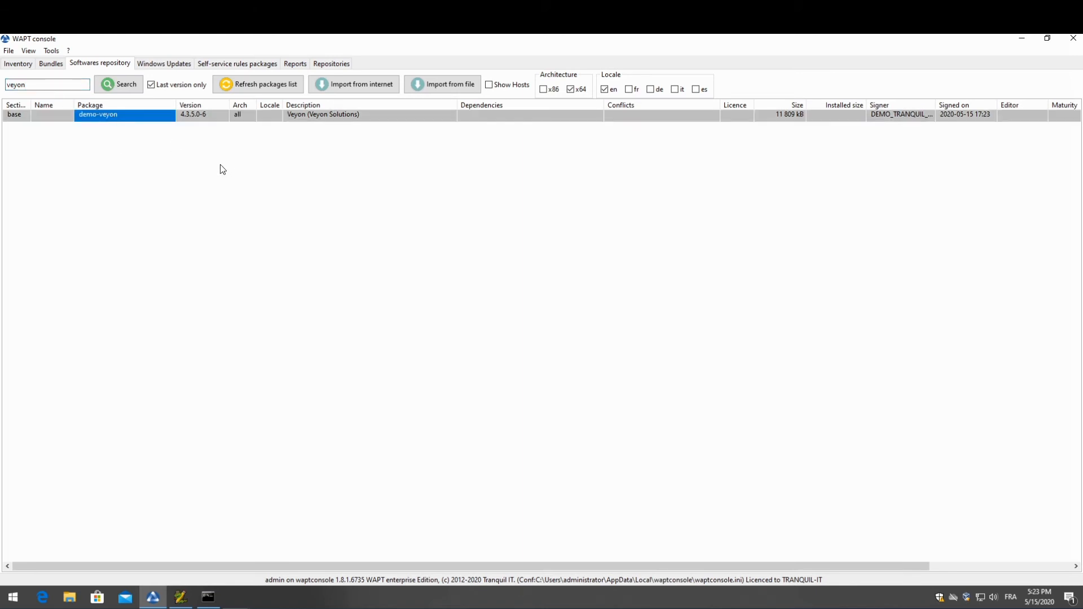
mouse_move(217, 177)
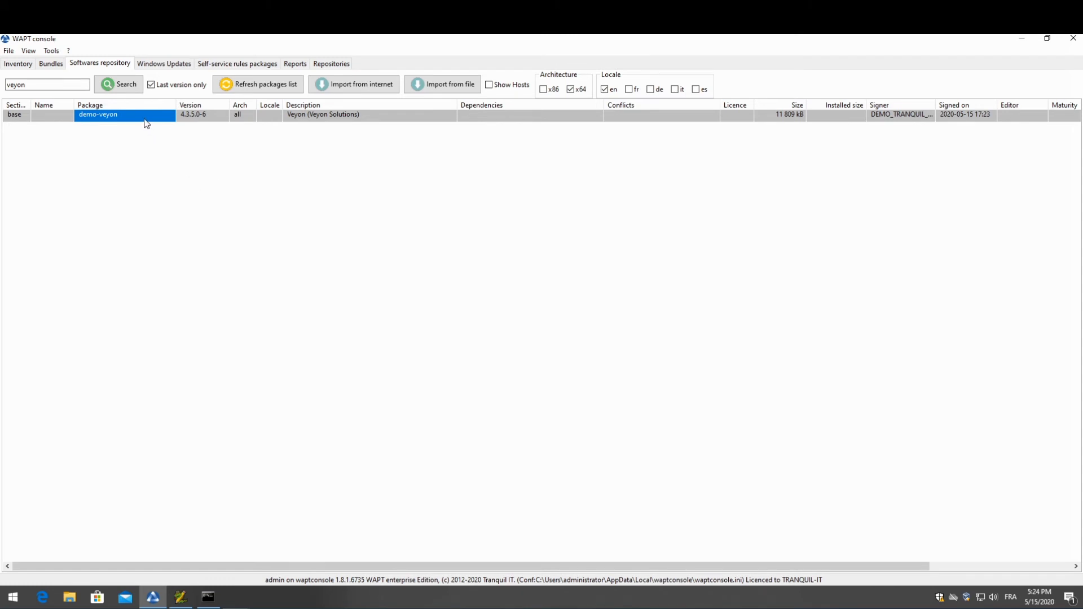
mouse_move(157, 132)
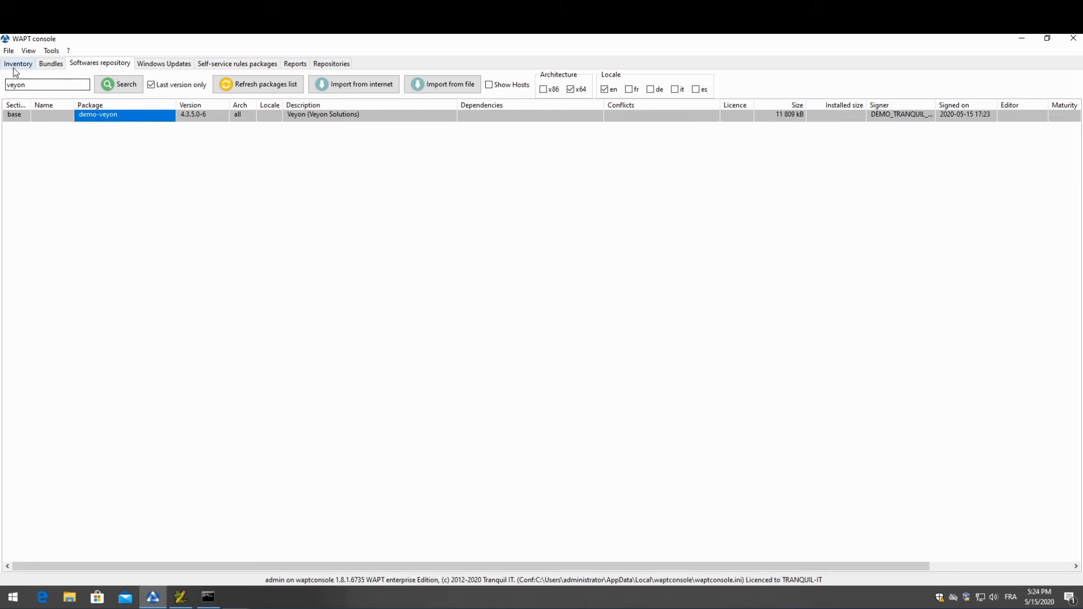
Step: Select client2-win7 in the inventory and confirm demo-veyon and the Veyon shortcut are absent
click(18, 62)
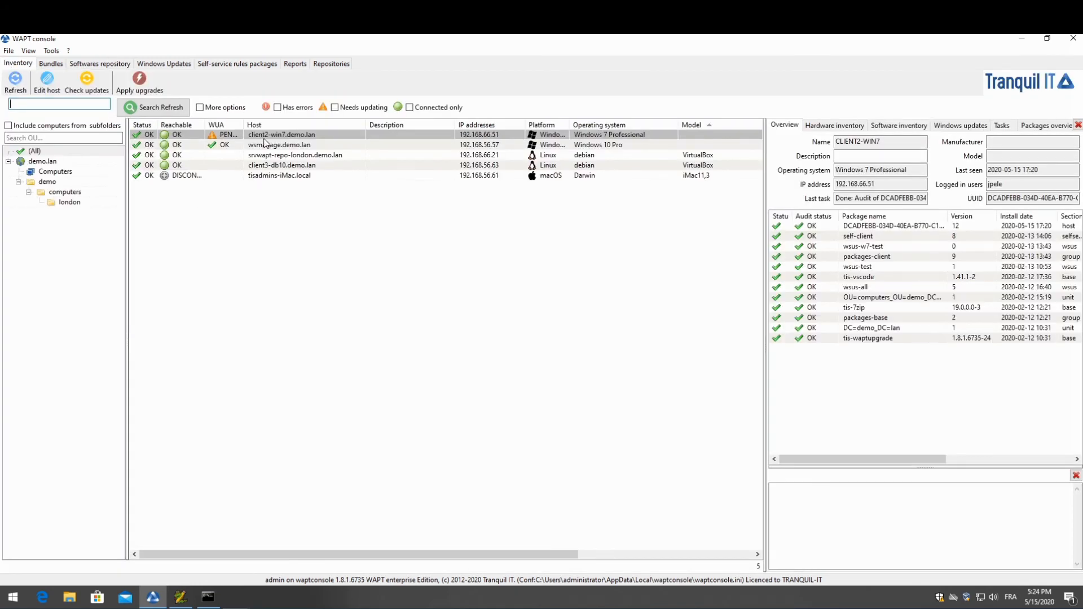
click(282, 134)
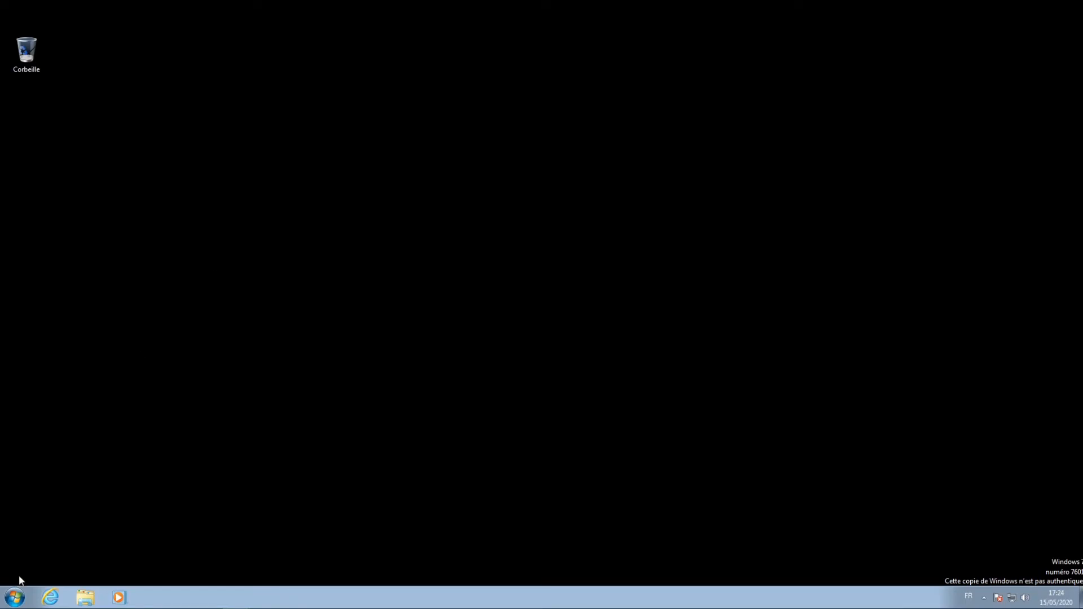
click(13, 598)
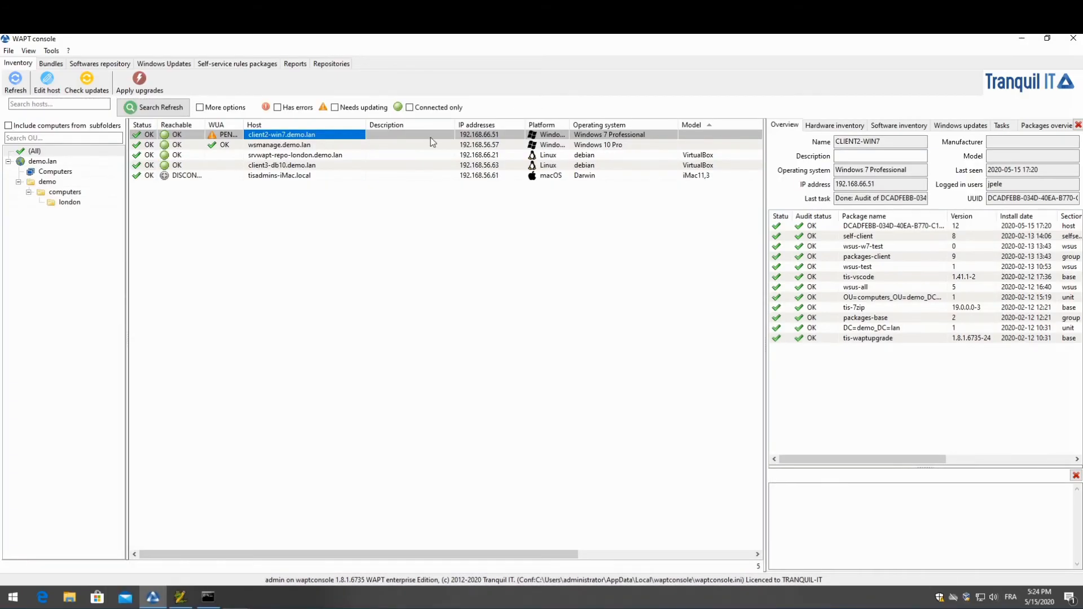
Step: Add demo-veyon to client2-win7's host profile and save to start installation
click(46, 83)
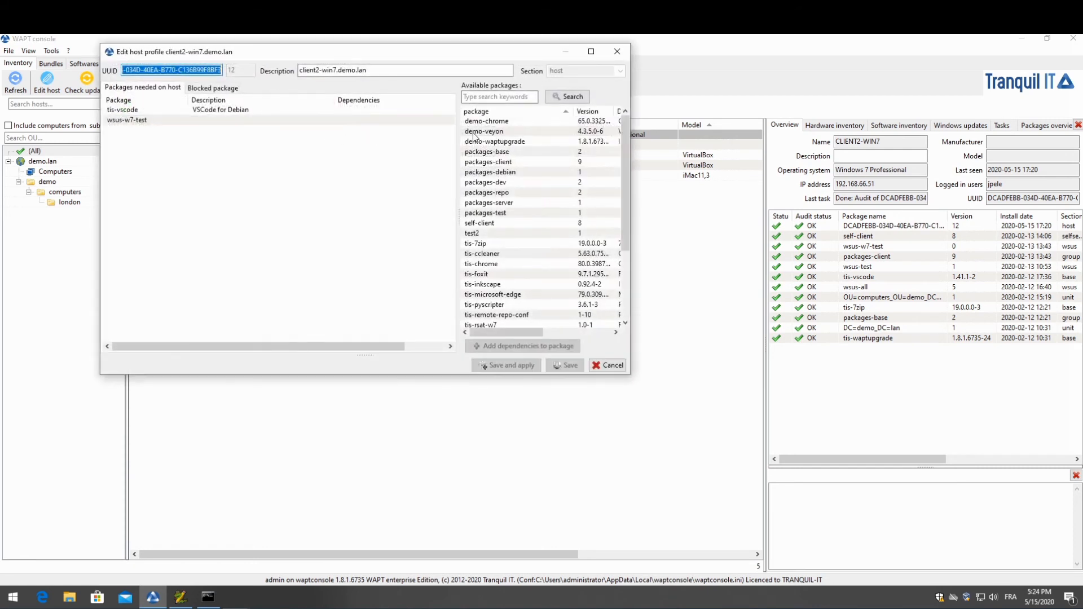
click(483, 131)
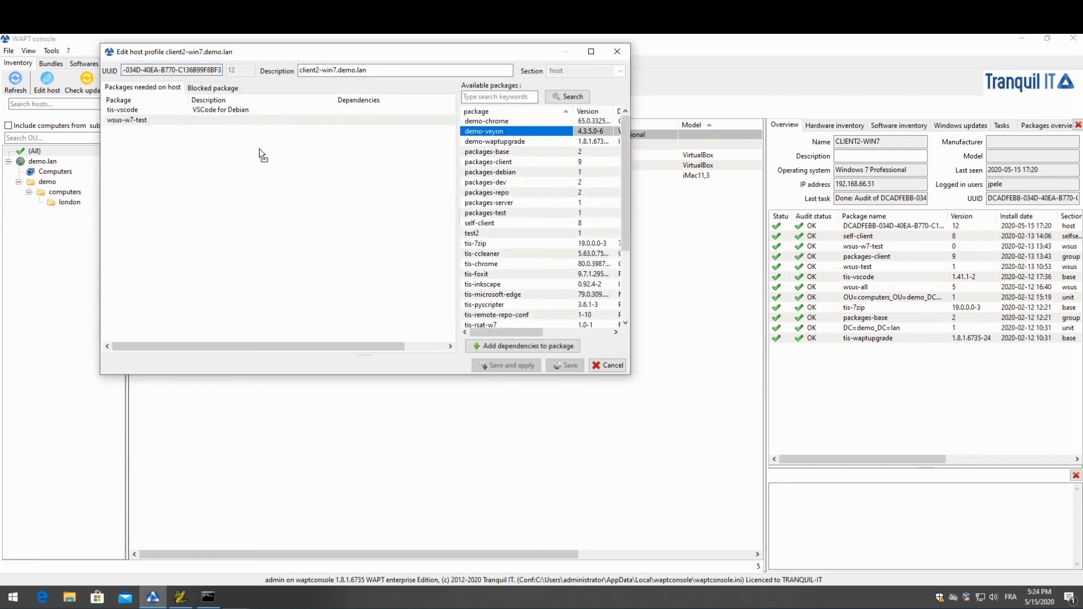
double_click(484, 132)
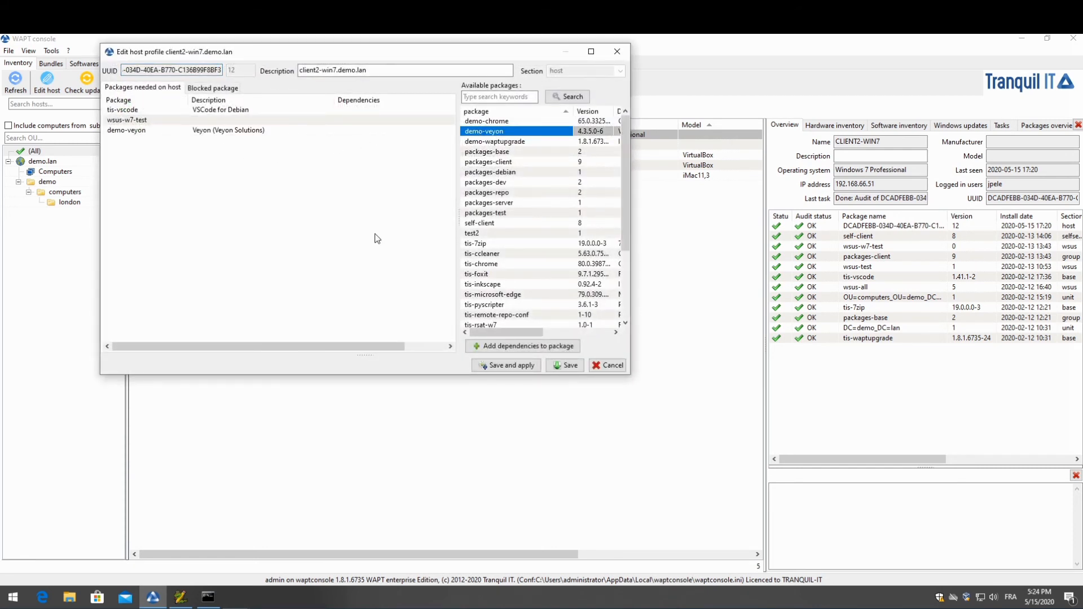
mouse_move(507, 365)
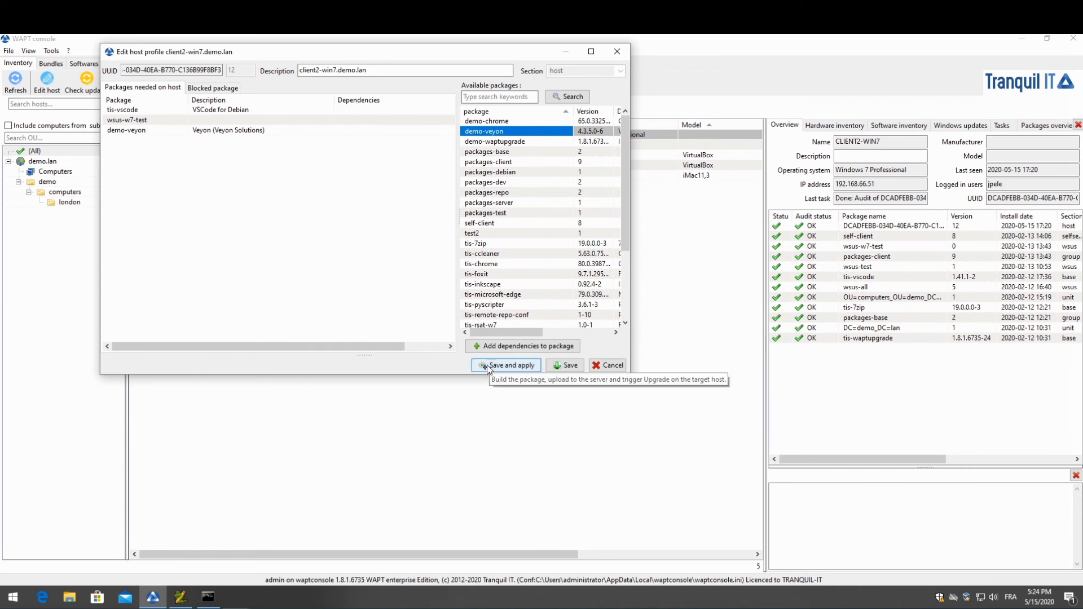
click(509, 366)
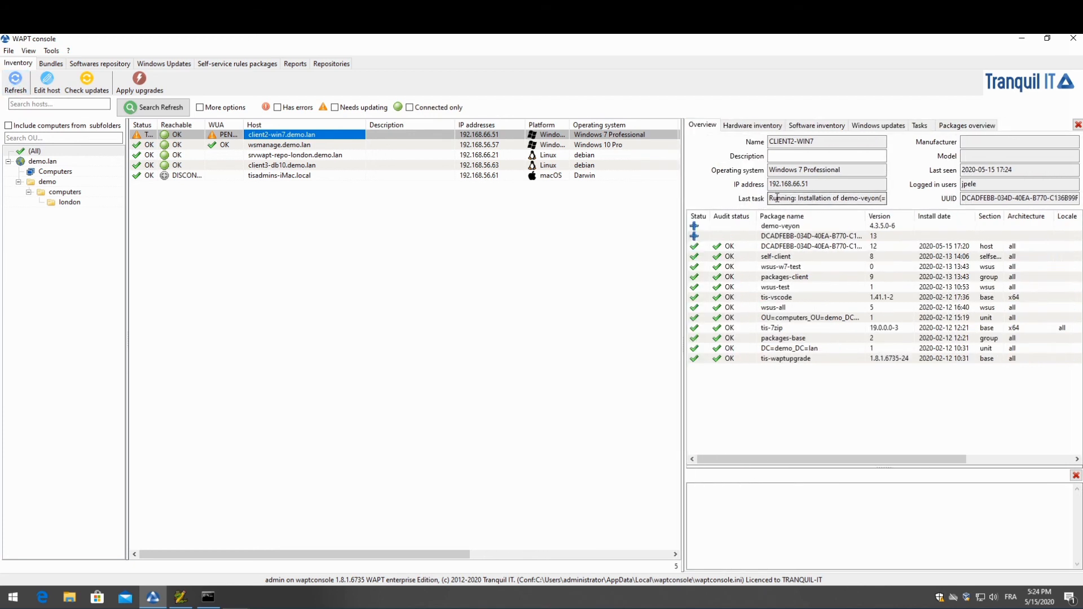
Step: Confirm demo-veyon 4.3.5.0-6 installed on client2-win7 and open its audit log
triple_click(826, 198)
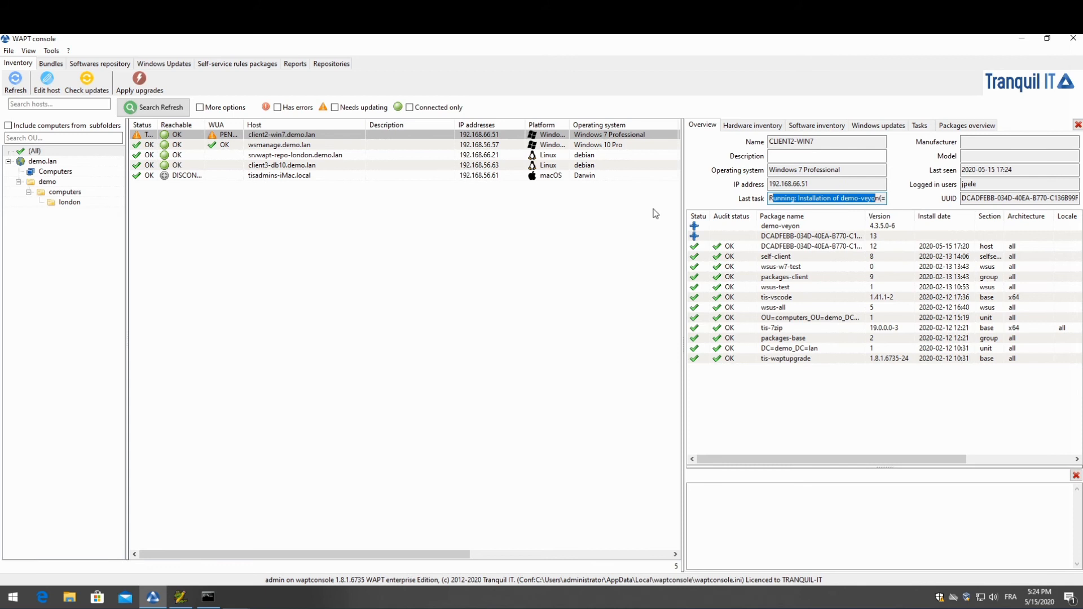
click(15, 83)
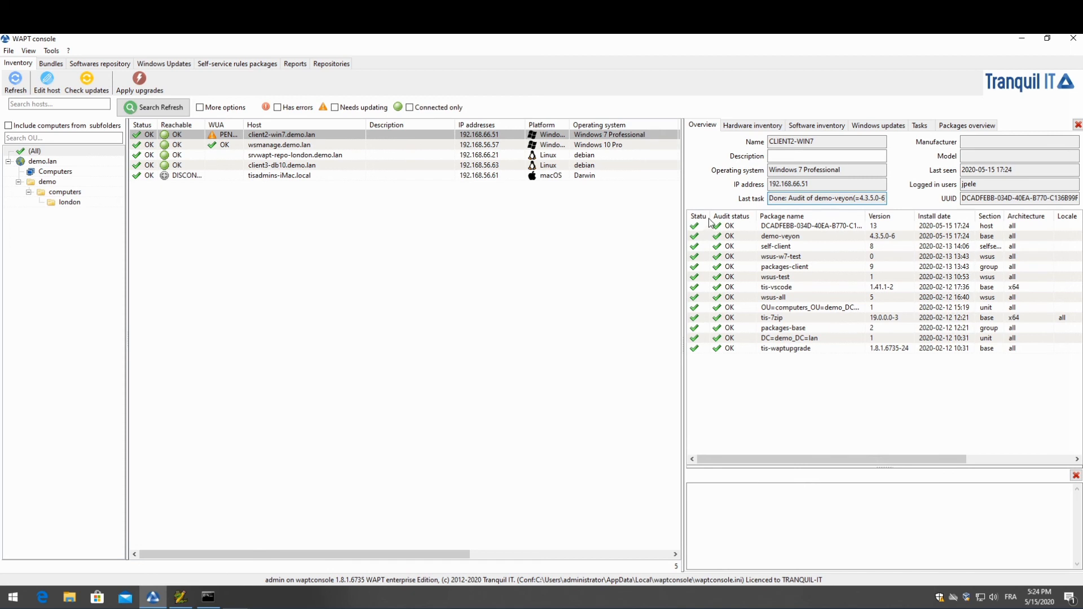
mouse_move(745, 241)
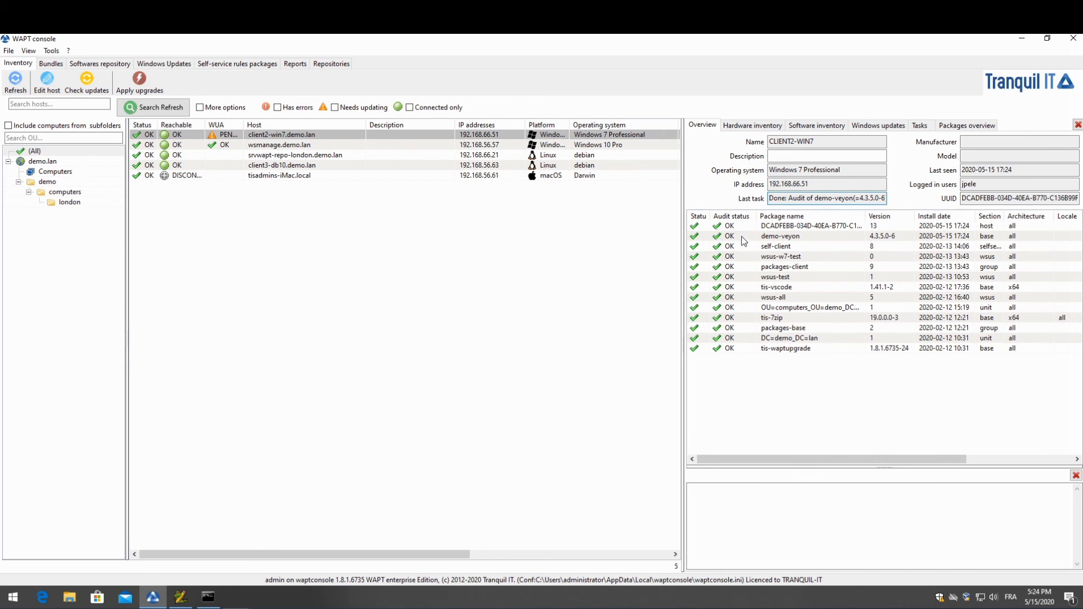
click(779, 236)
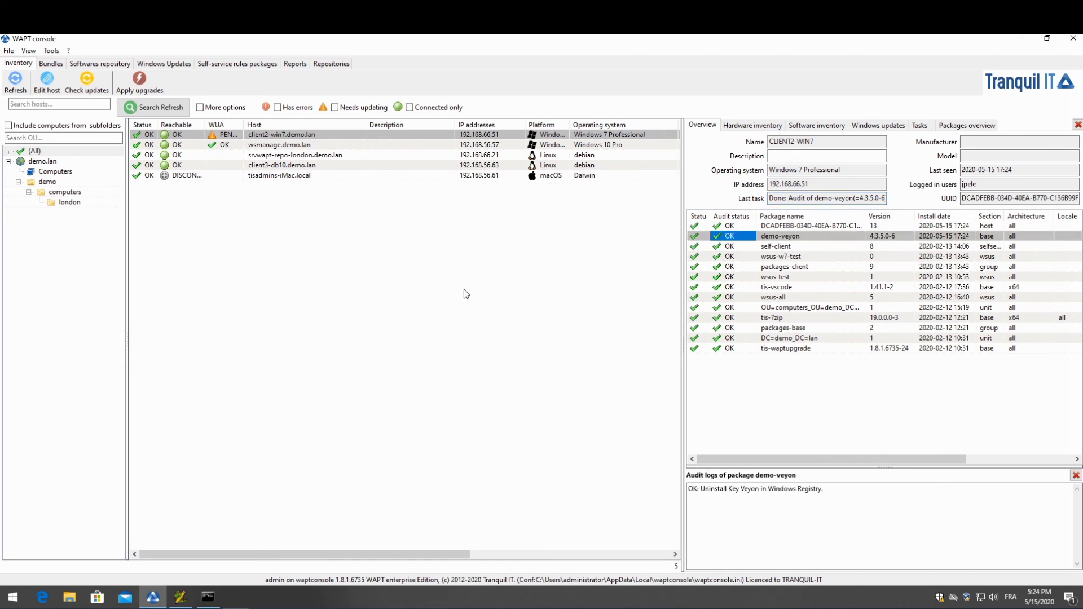
mouse_move(430, 284)
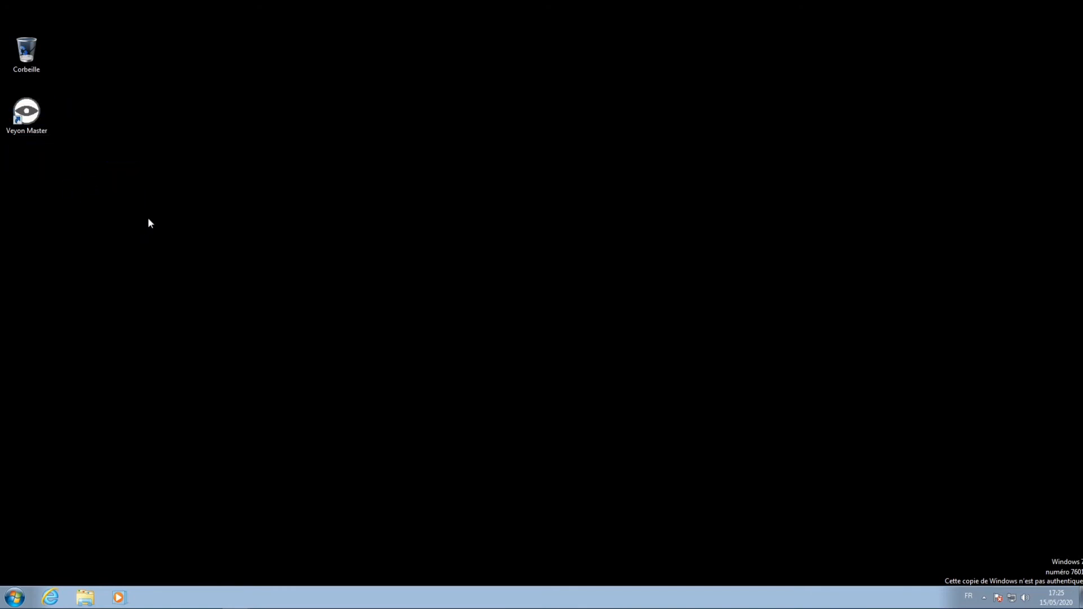
mouse_move(91, 112)
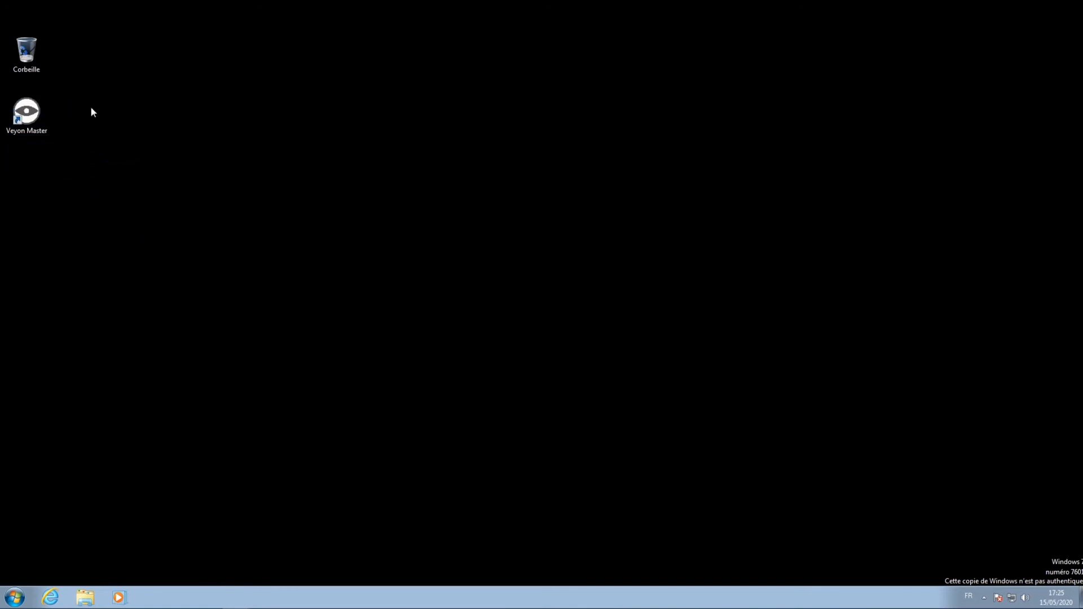
mouse_move(90, 130)
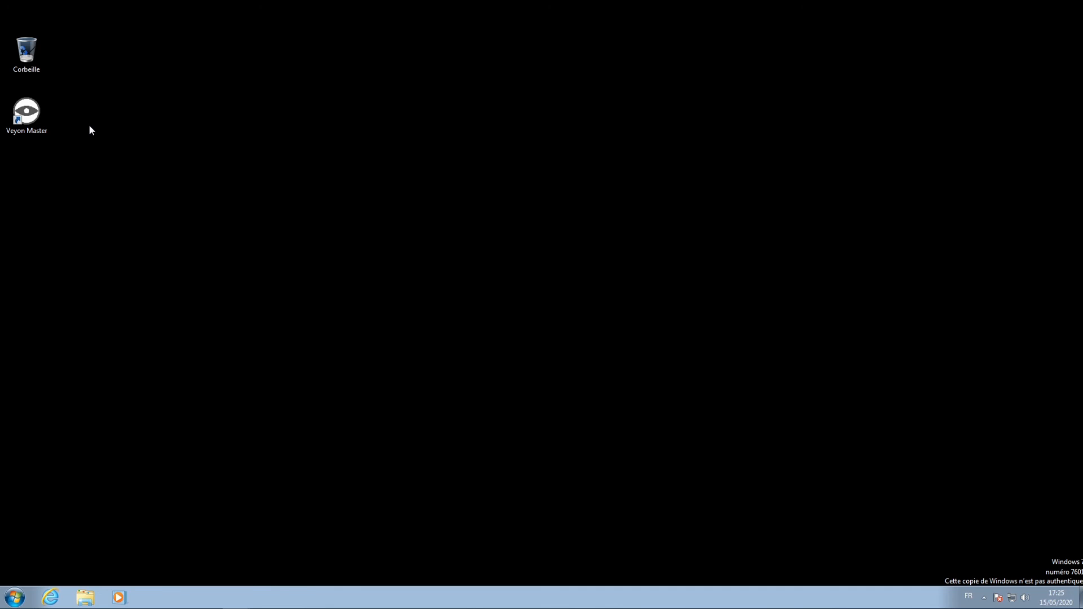